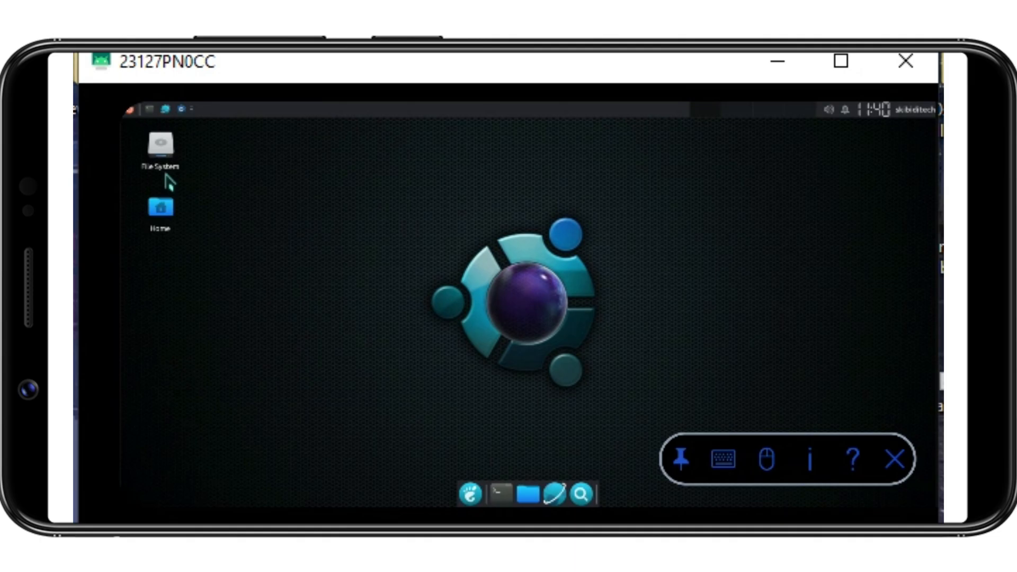
- Download the Termux APK from the F-Droid page and dismiss the Play Protect blocked warning
left_click(553, 495)
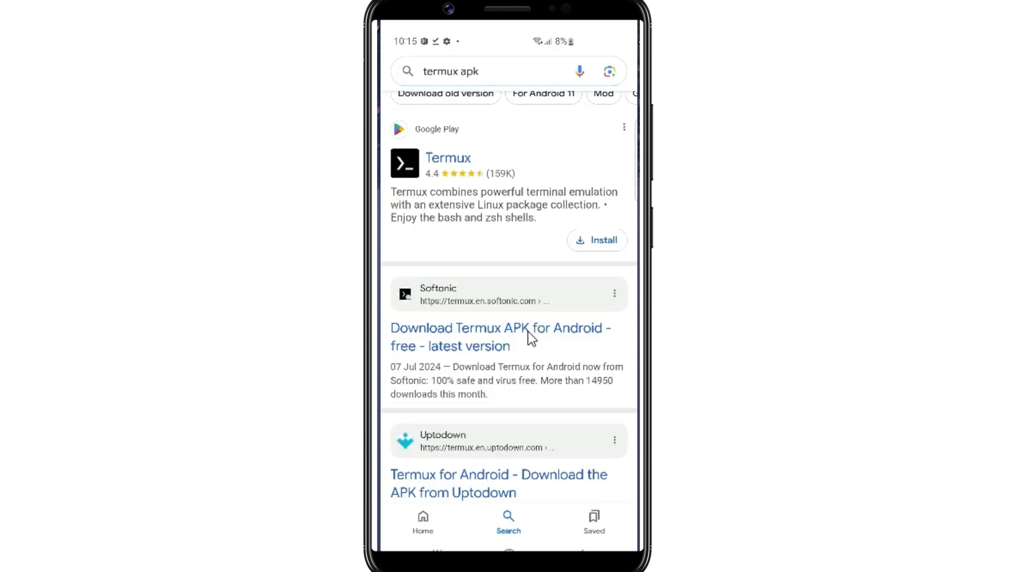
scroll("down", 3)
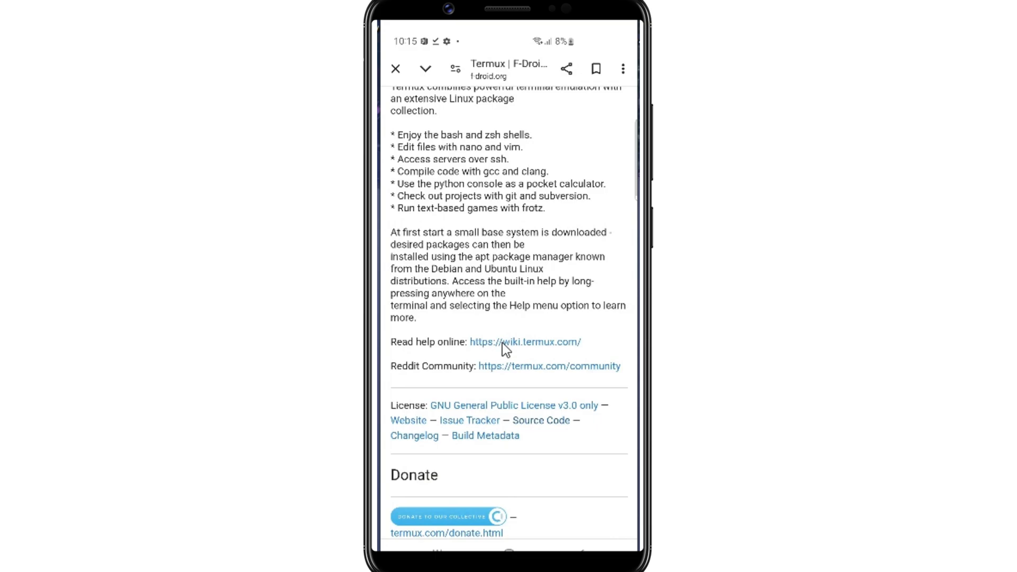
scroll("down", 3)
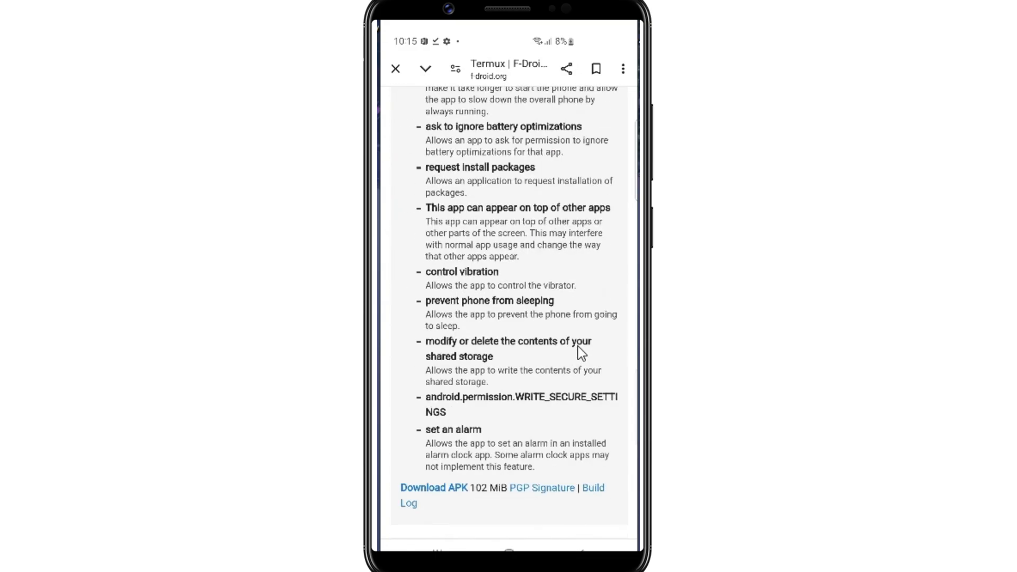
left_click(432, 488)
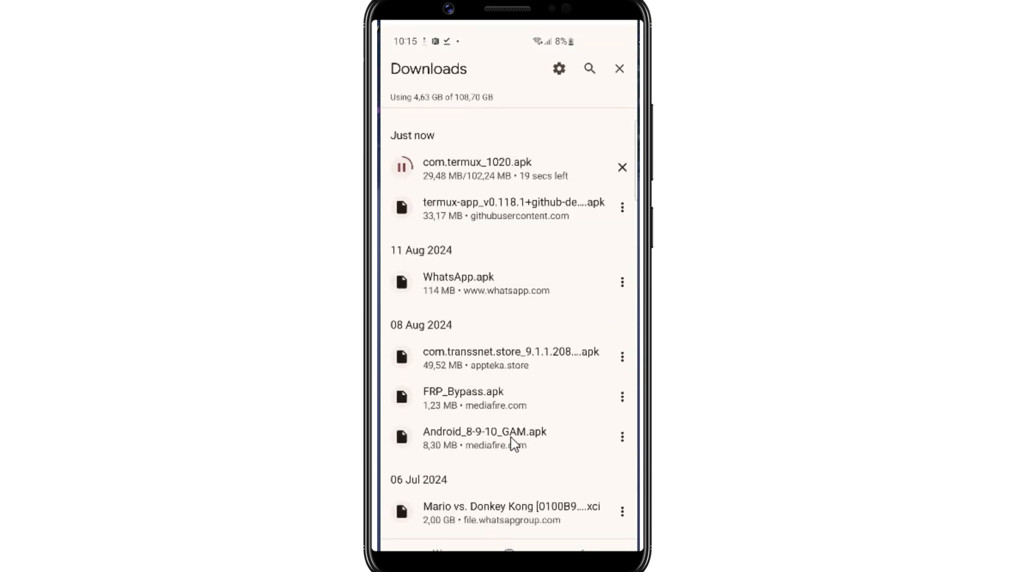
mouse_move(627, 496)
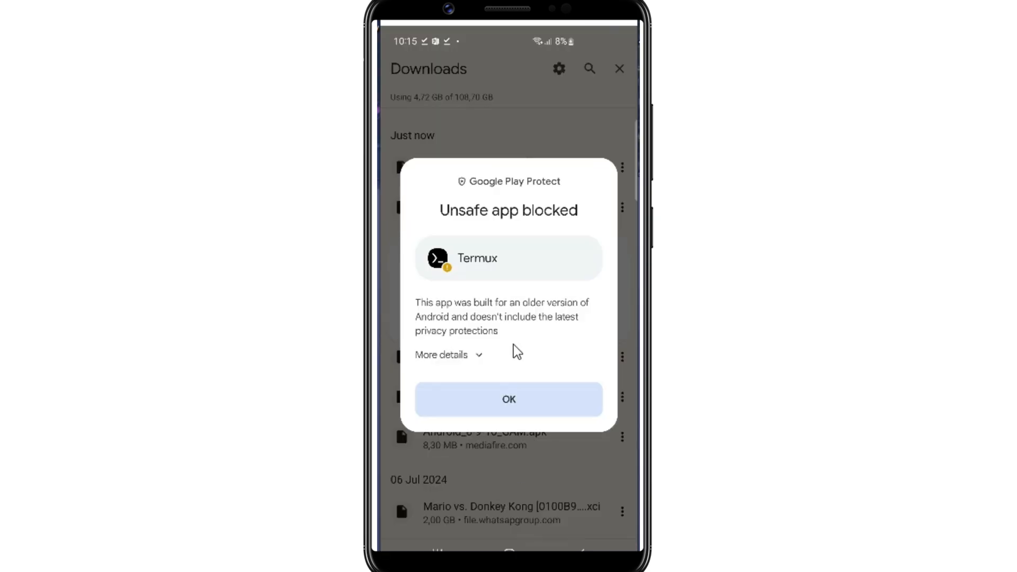
left_click(508, 399)
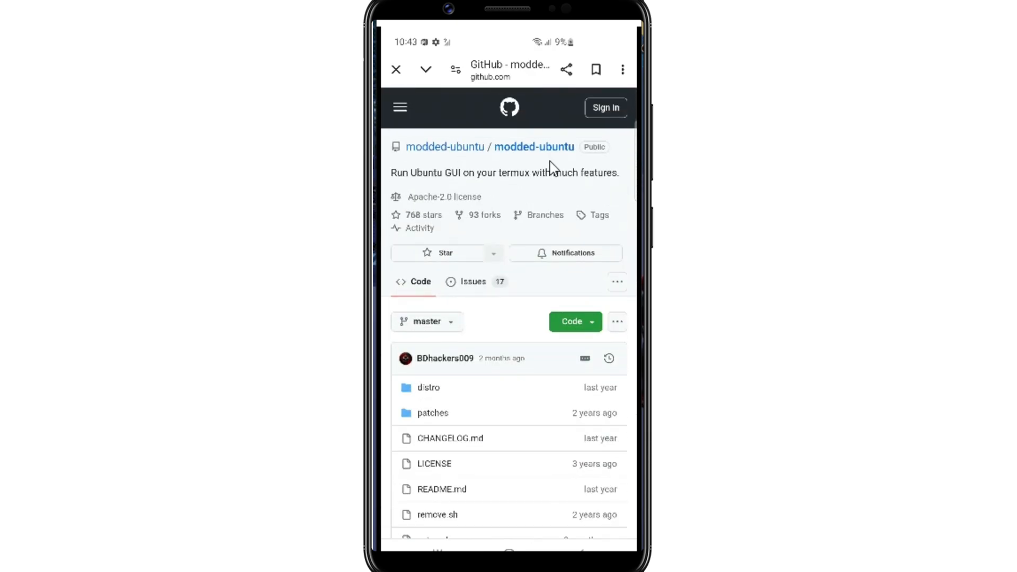
- Scroll the modded-ubuntu README to Installation and copy the 'yes | pkg up' command
scroll("down", 3)
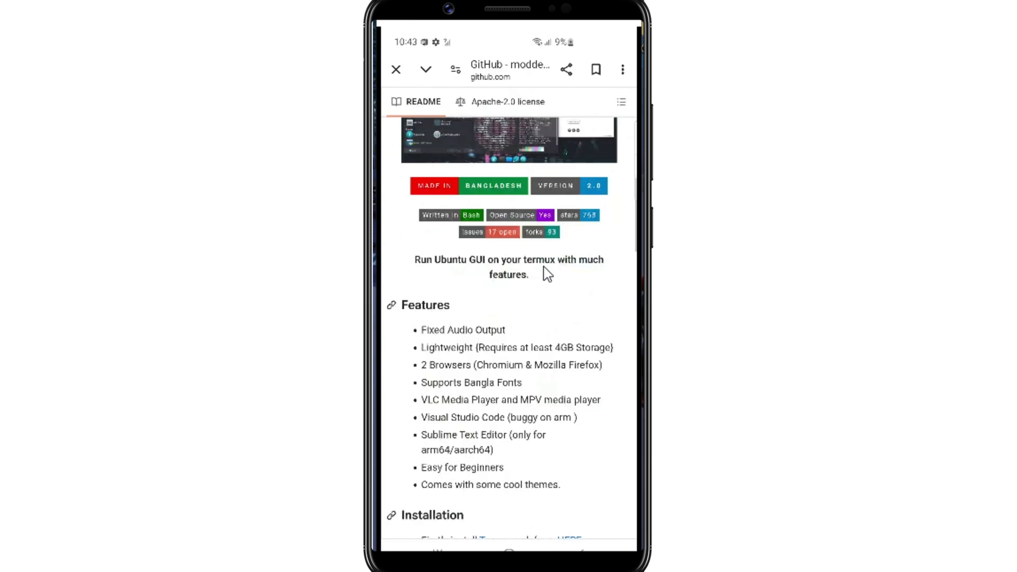
scroll("down", 3)
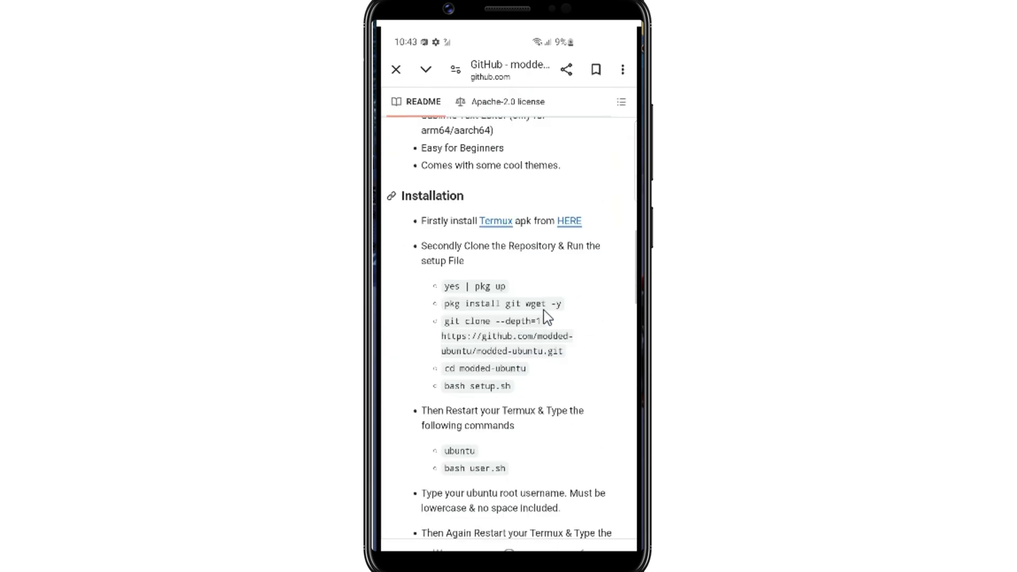
scroll("down", 3)
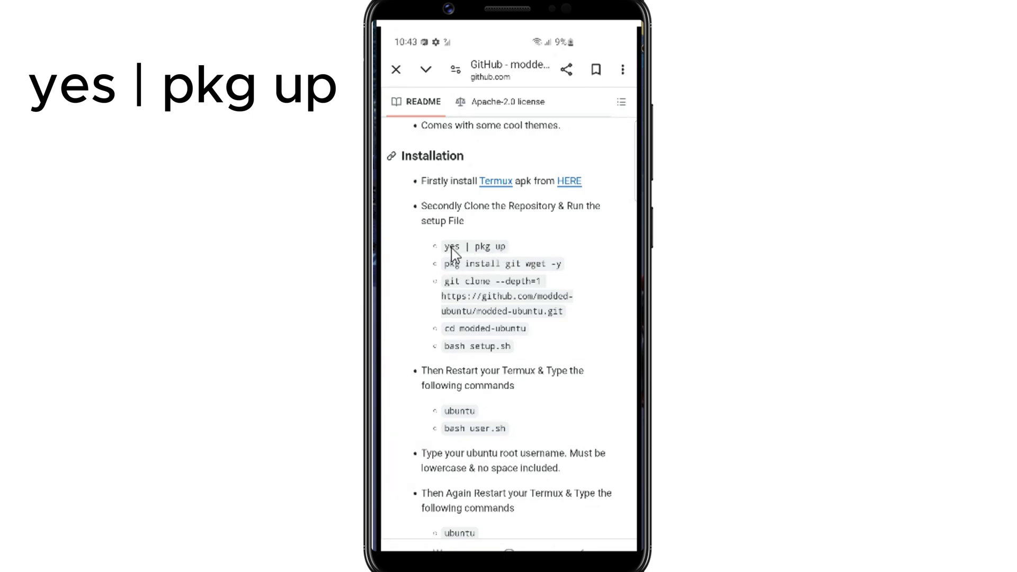
mouse_move(477, 255)
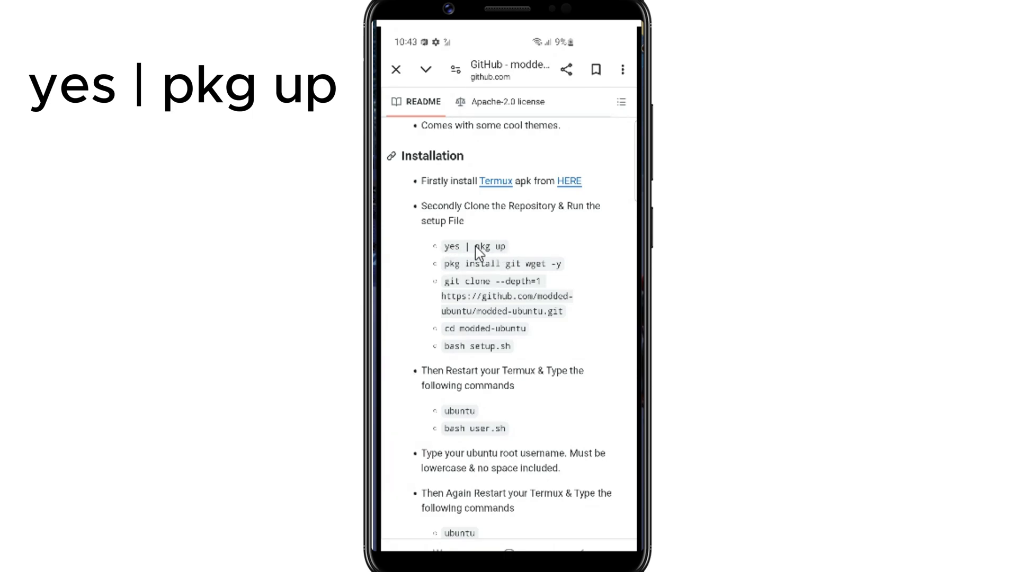
mouse_move(508, 252)
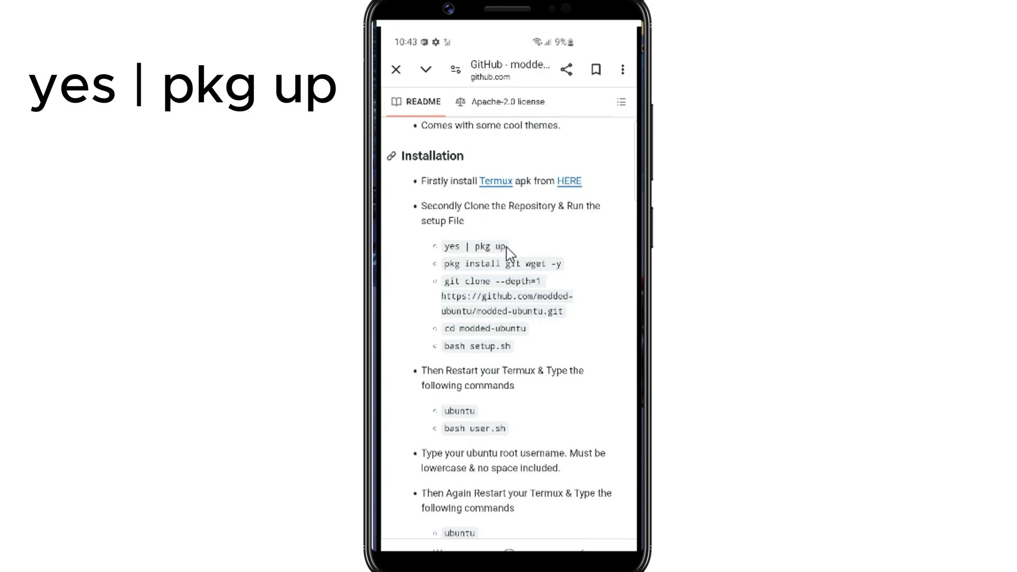
mouse_move(504, 261)
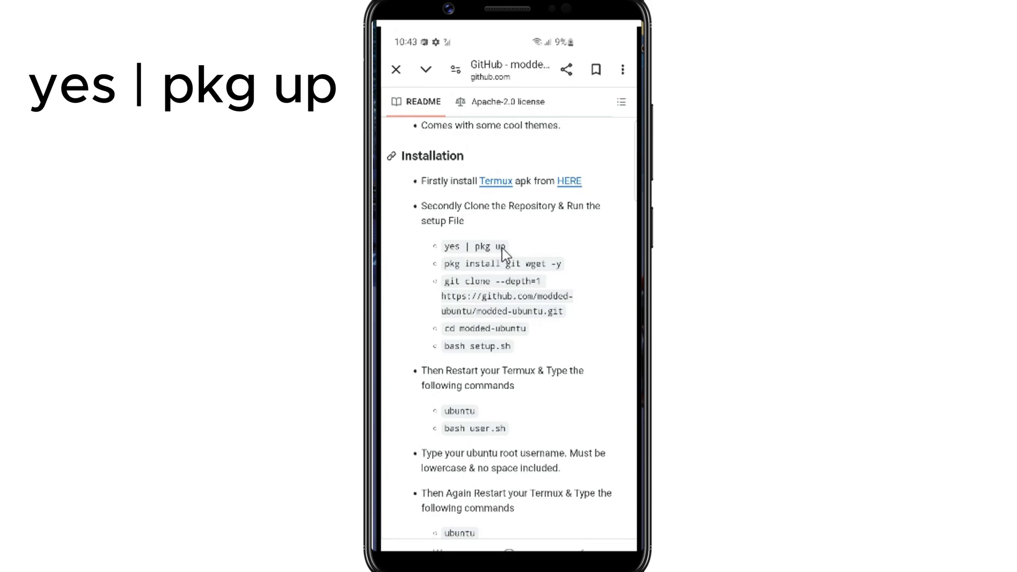
double_click(472, 245)
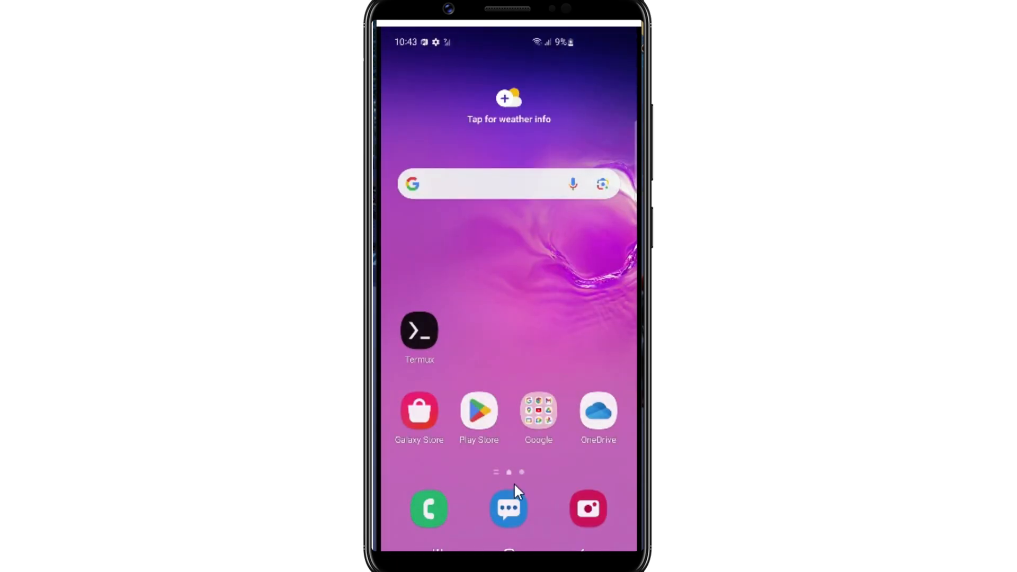
- Launch Termux, then copy 'pkg install git wget -y' from the README and paste it at the prompt
left_click(420, 330)
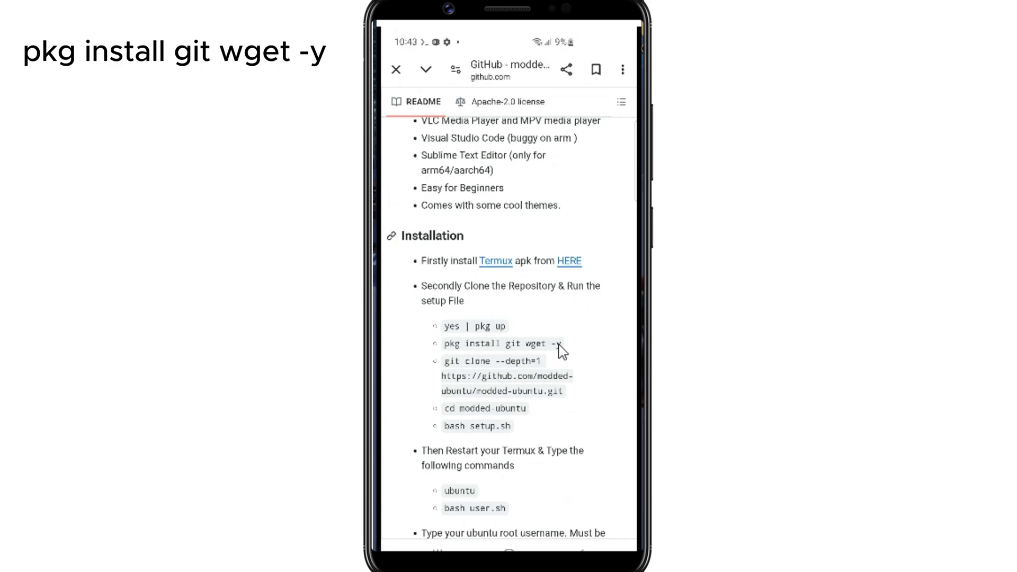
double_click(502, 344)
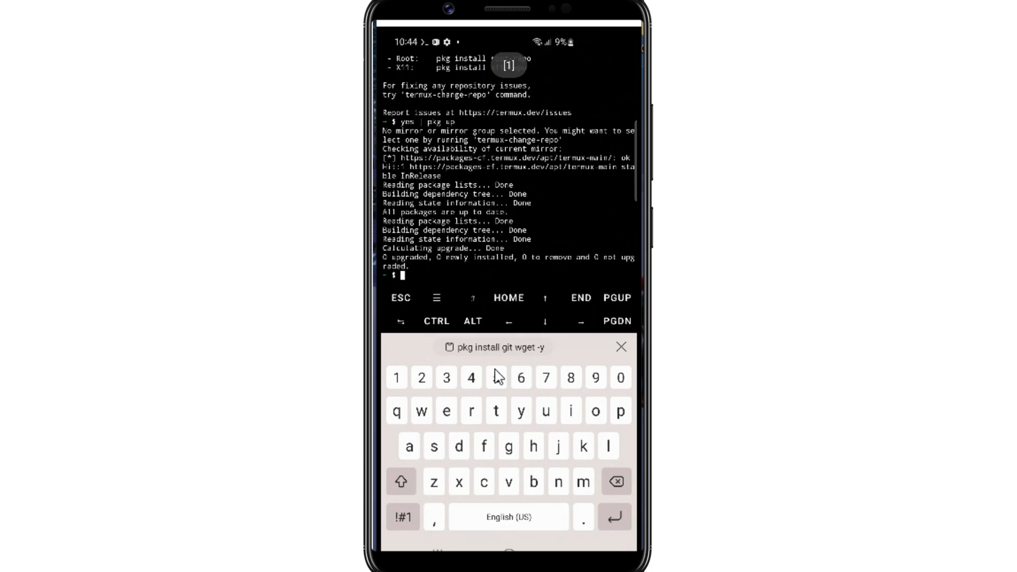
left_click(616, 517)
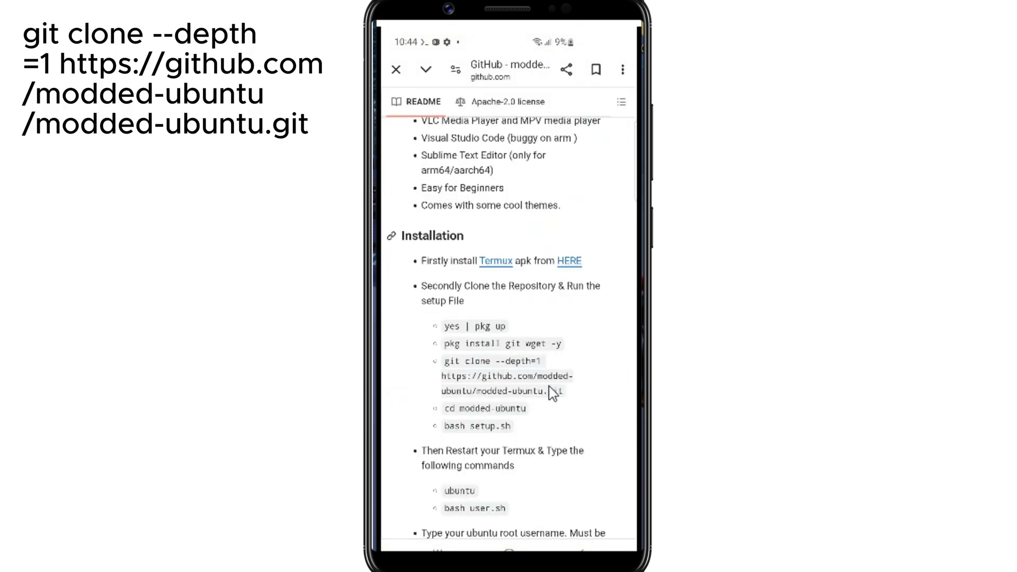
mouse_move(567, 407)
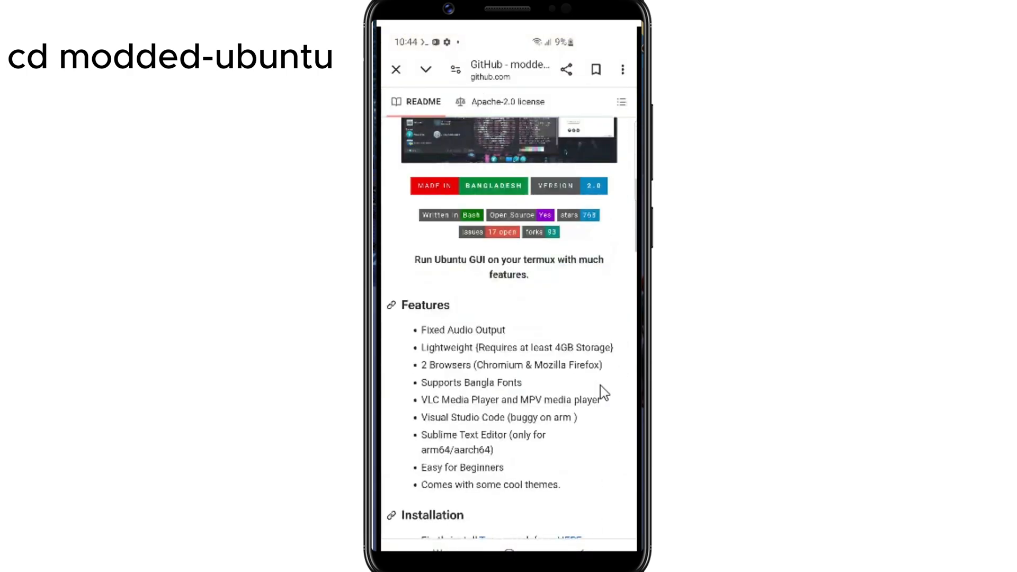
- Copy 'cd modded-ubuntu' from the README, paste it into Termux and run it
scroll("down", 3)
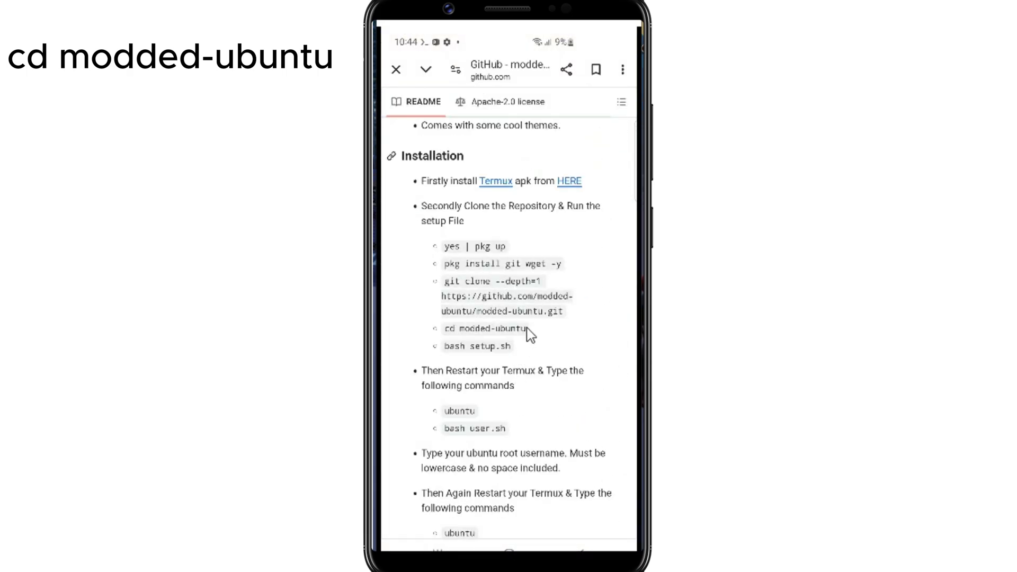
double_click(485, 328)
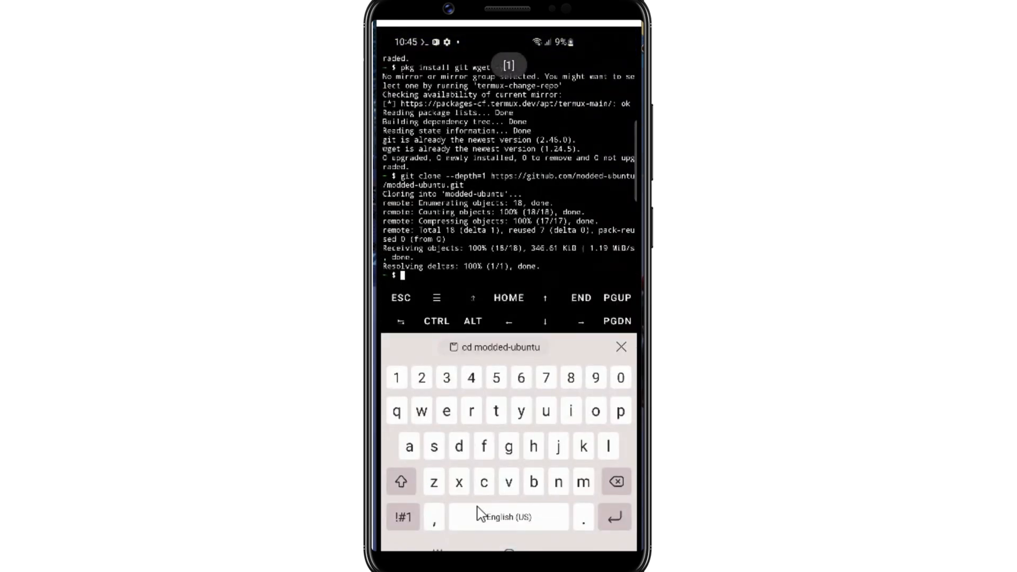
left_click(495, 346)
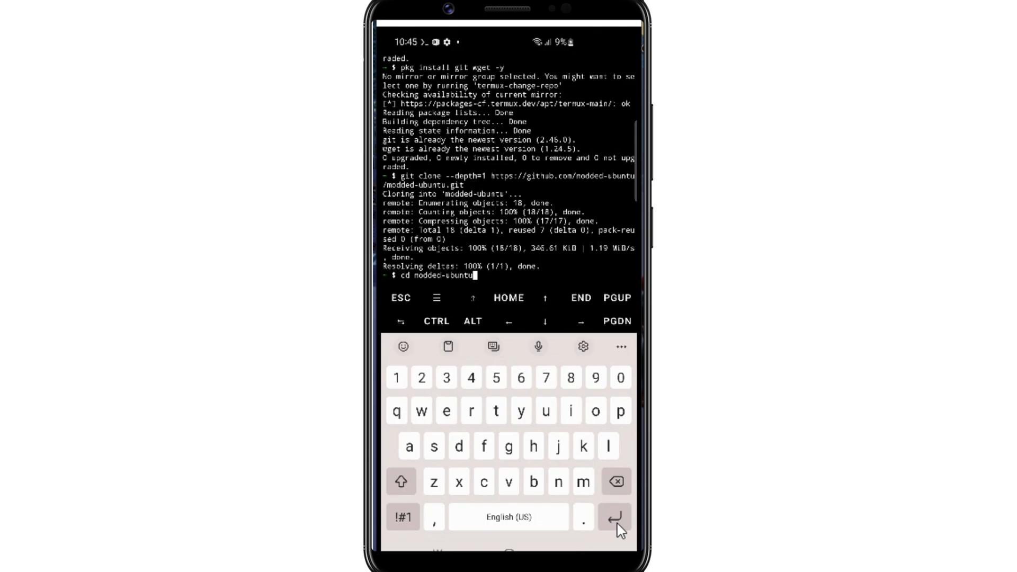
key("Enter")
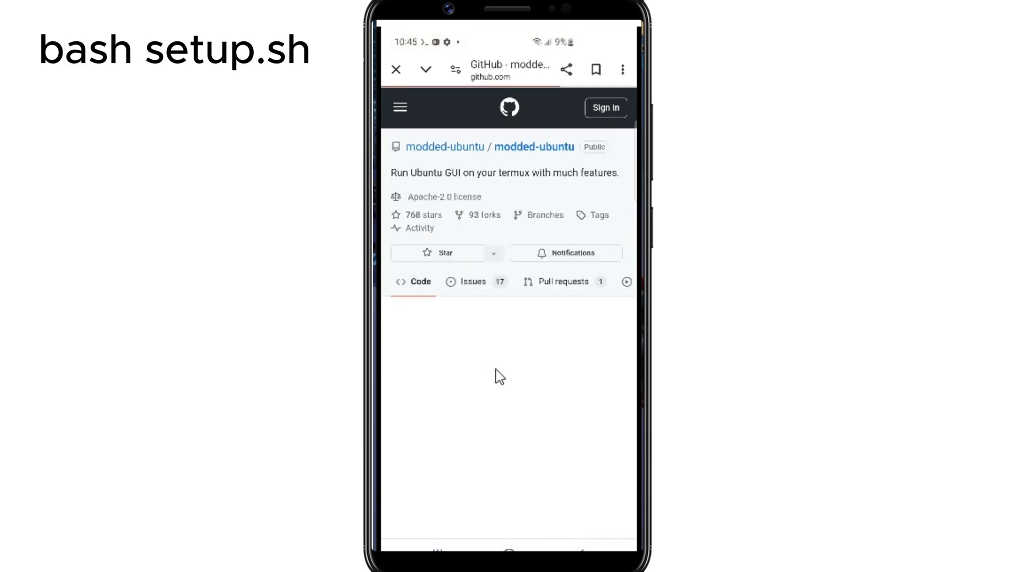
- Select and copy the 'bash setup.sh' command from the README
scroll("down", 3)
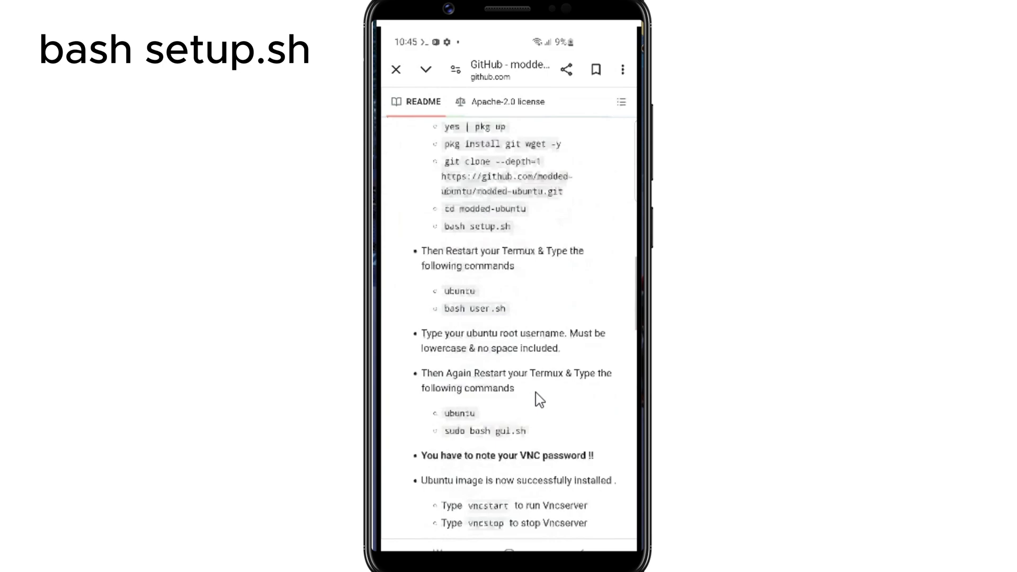
mouse_move(450, 239)
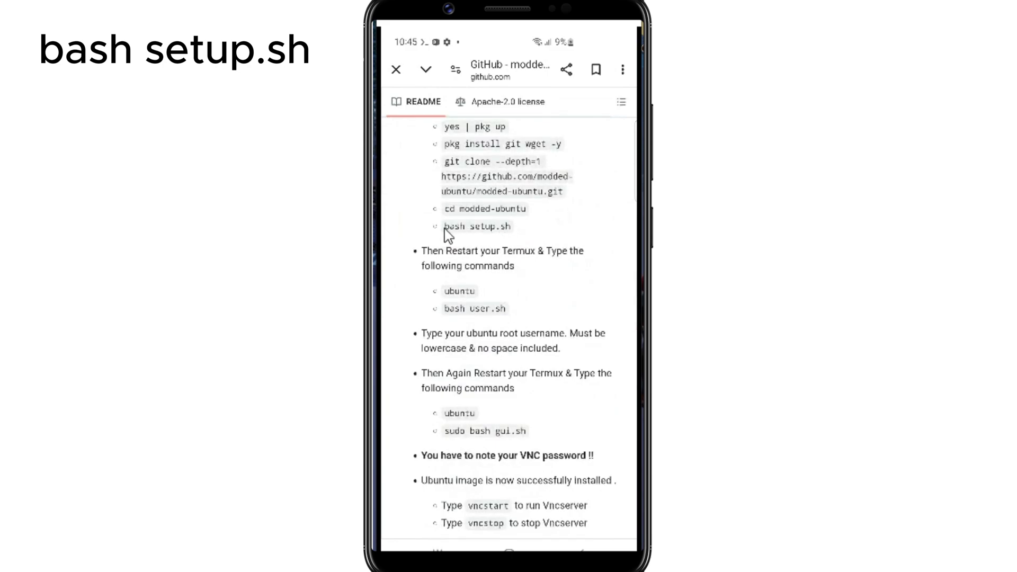
double_click(474, 225)
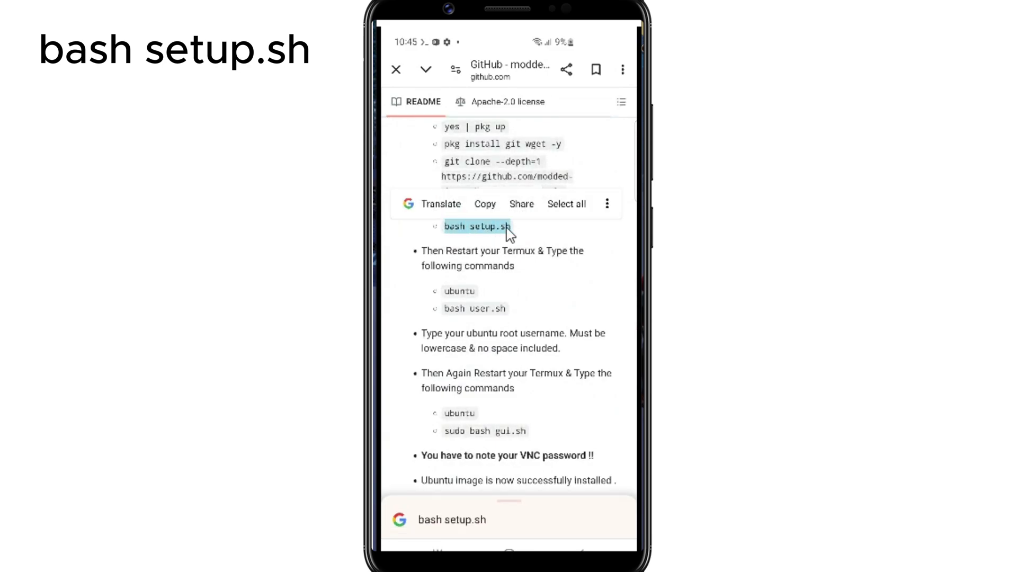
left_click(477, 226)
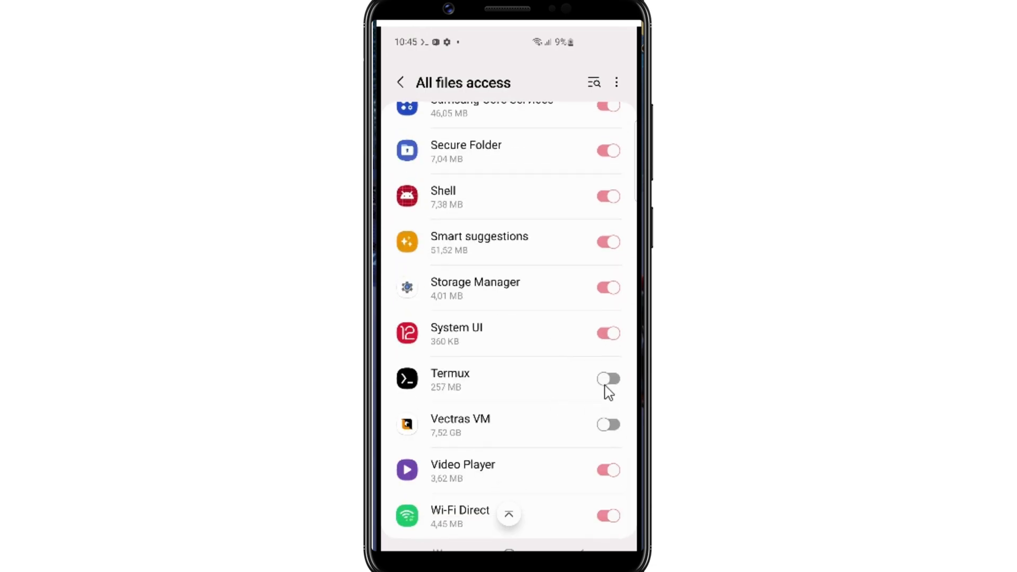
- Turn on All files access for Termux in Android Settings
left_click(610, 378)
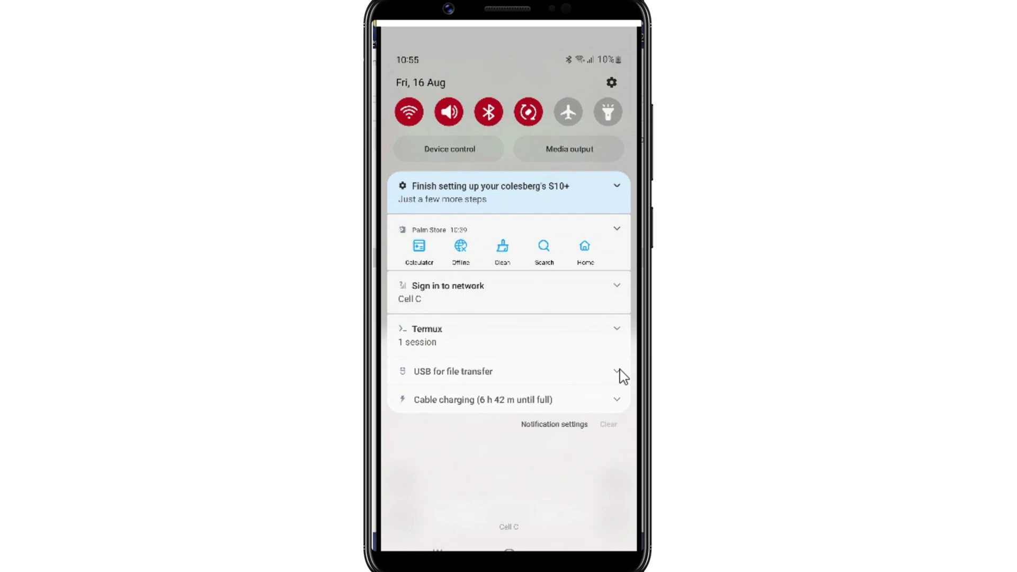
- End the running Termux session from its notification, then run 'ubuntu' in a fresh session
left_click(617, 328)
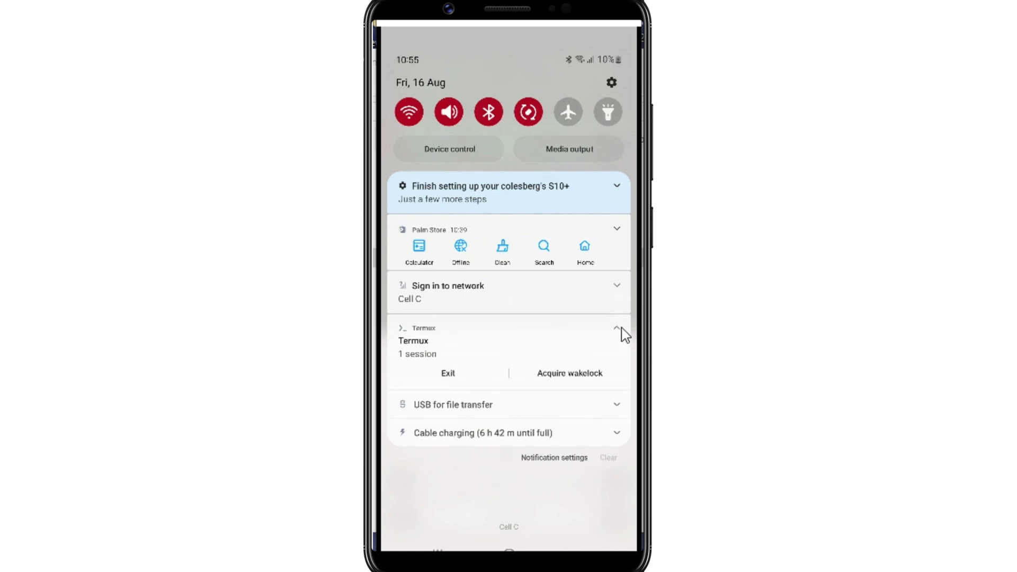
left_click(617, 329)
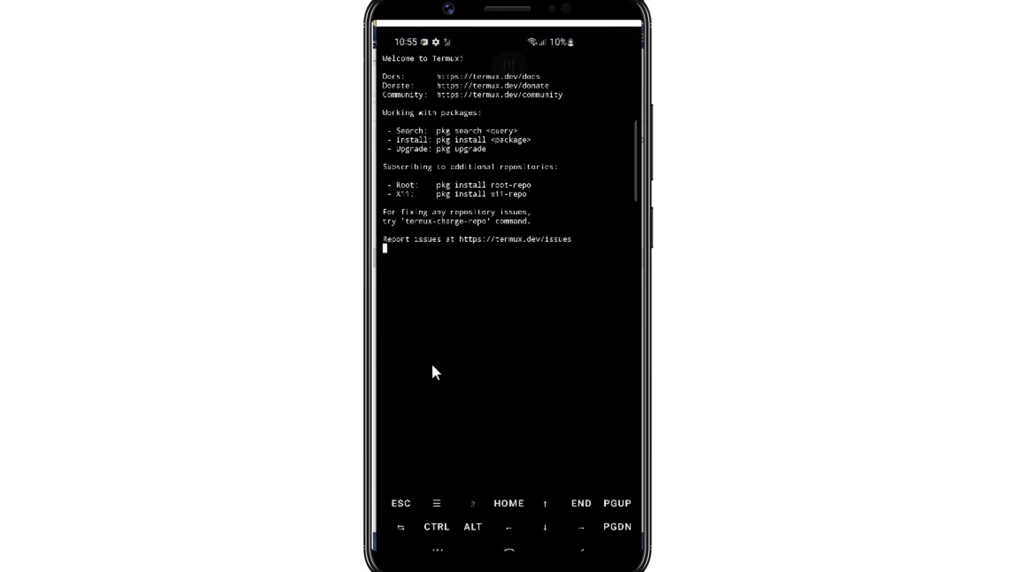
left_click(436, 373)
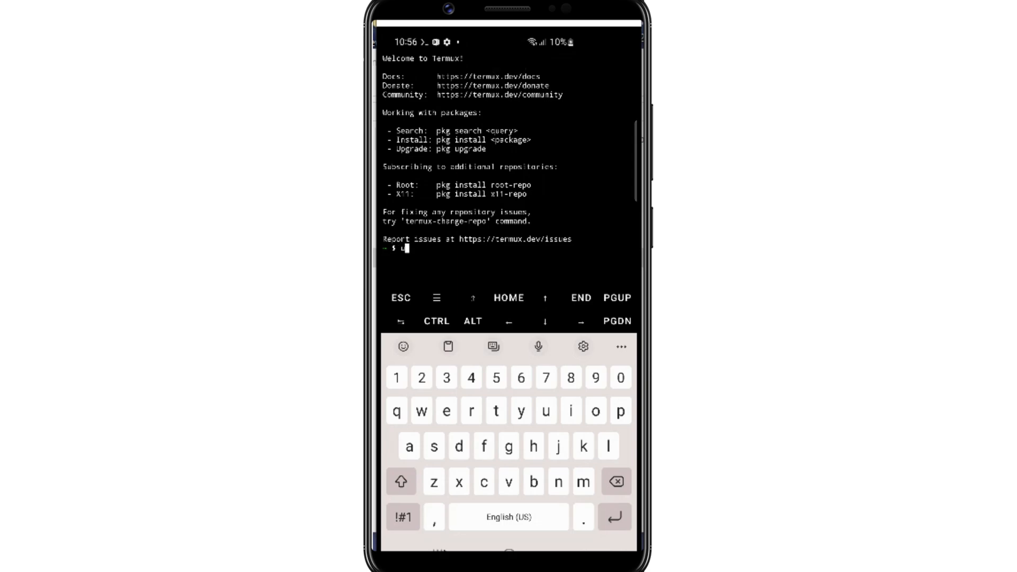
type("ubuntu")
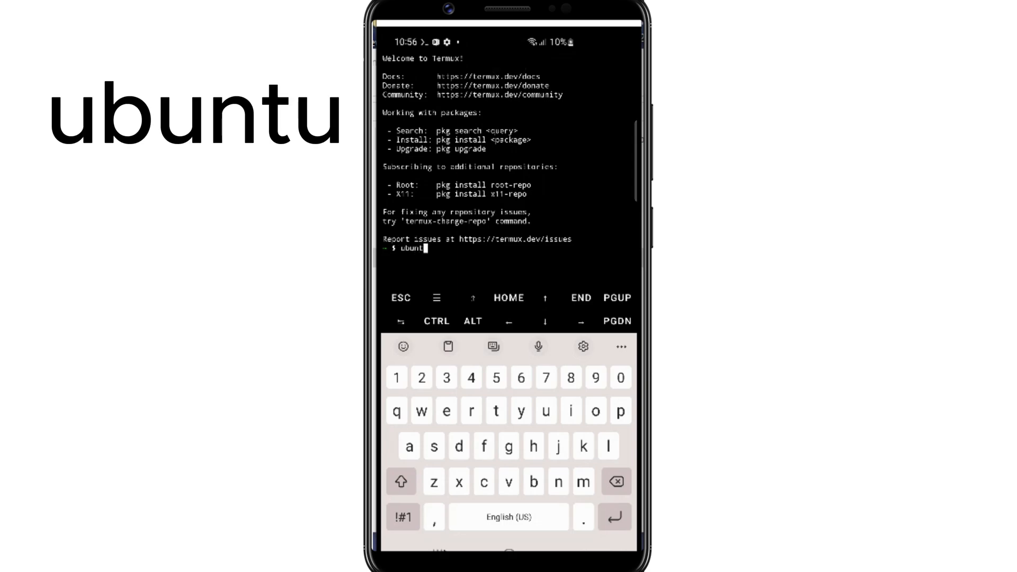
key("Enter")
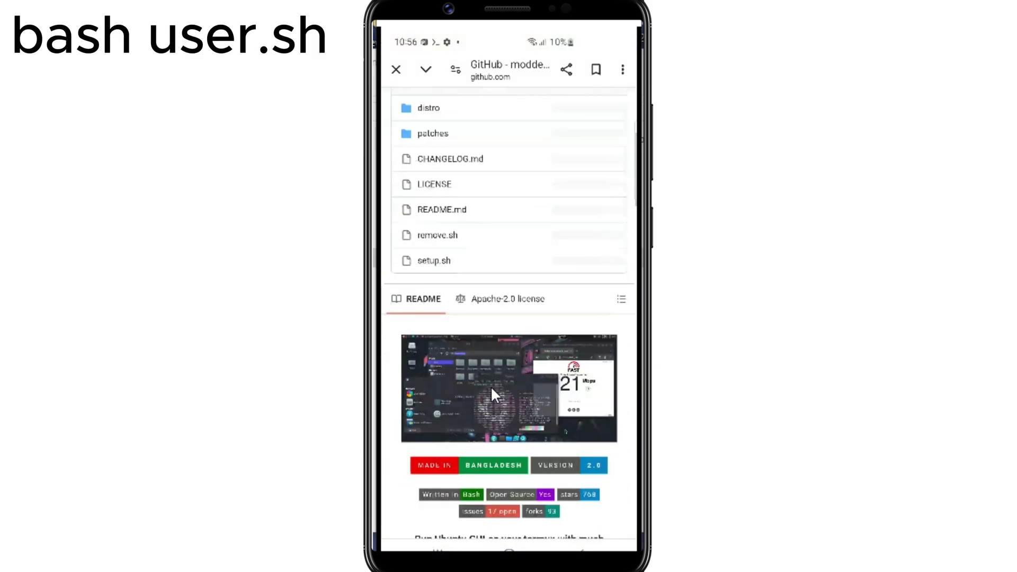
- Copy 'bash user.sh' from the README and paste it at the Ubuntu root prompt
scroll("down", 3)
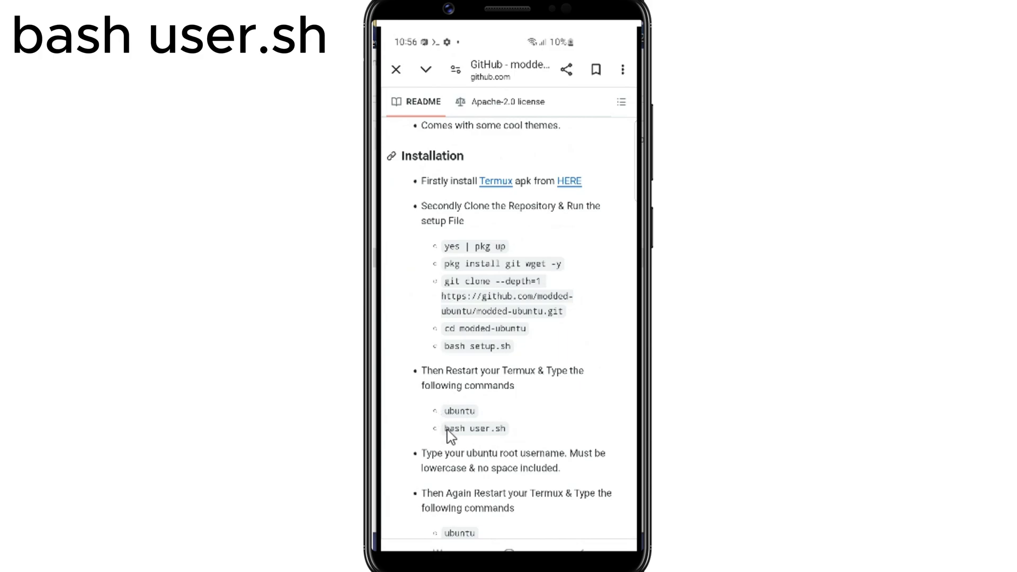
double_click(475, 428)
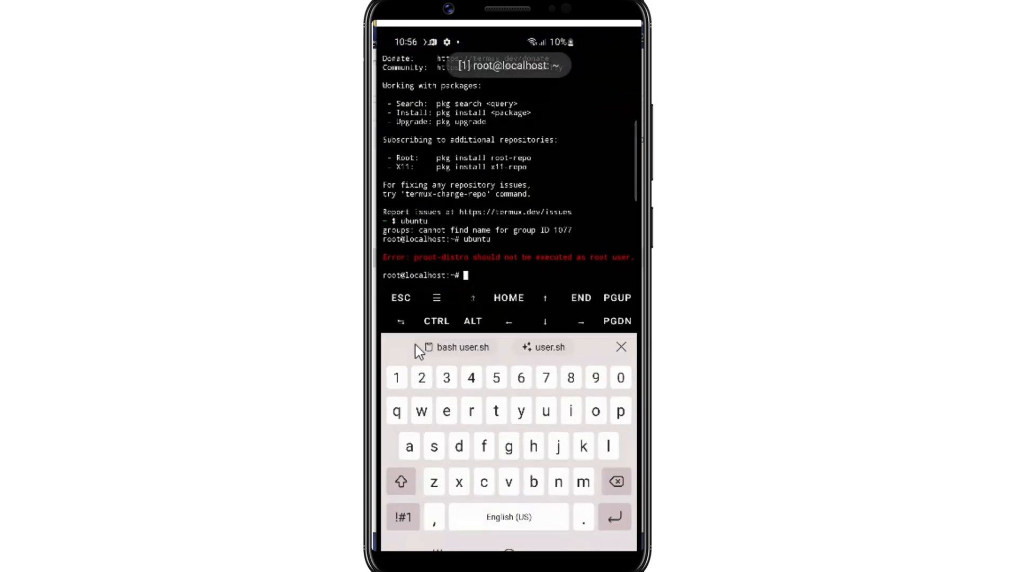
left_click(462, 348)
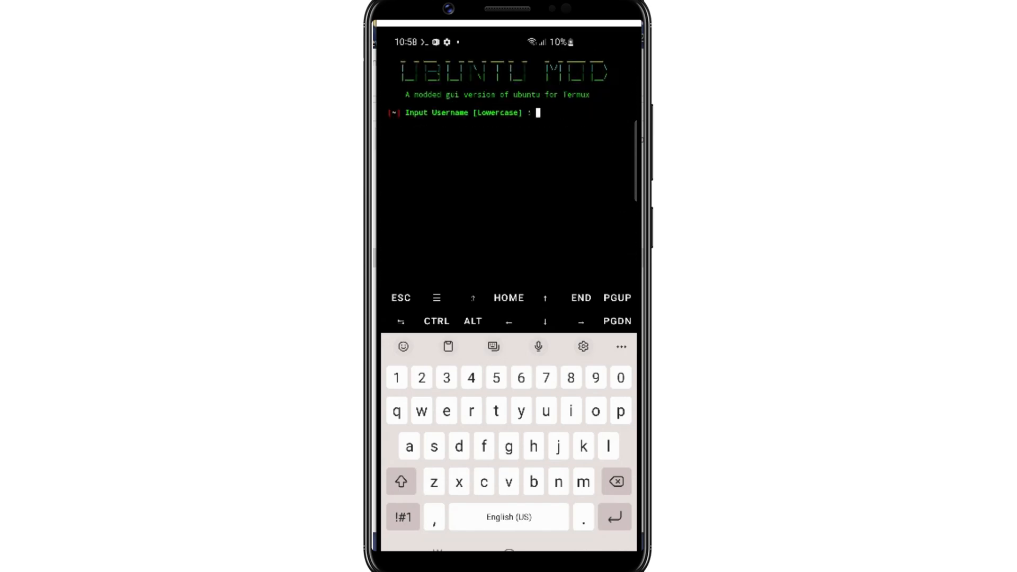
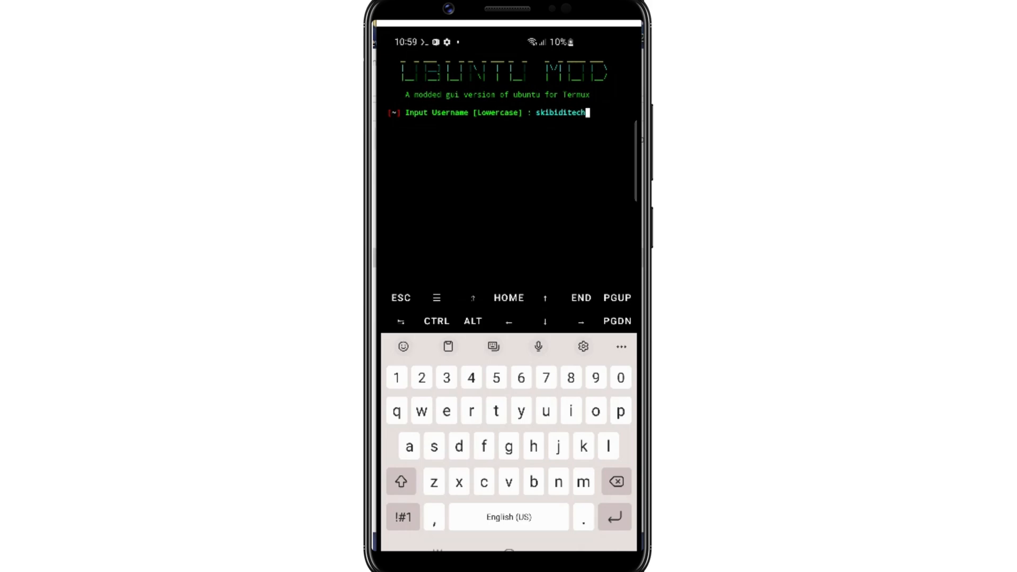
key("Enter")
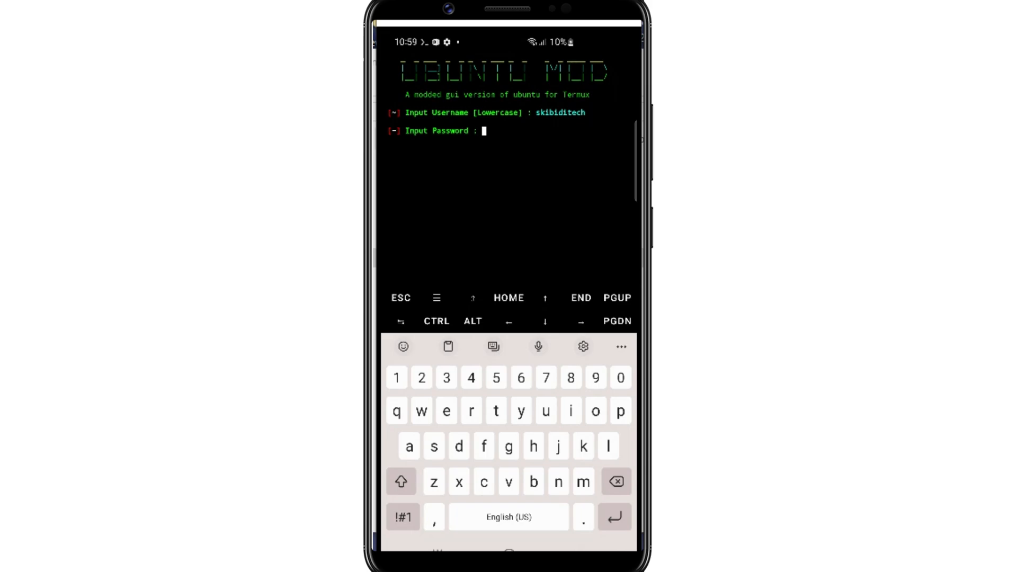
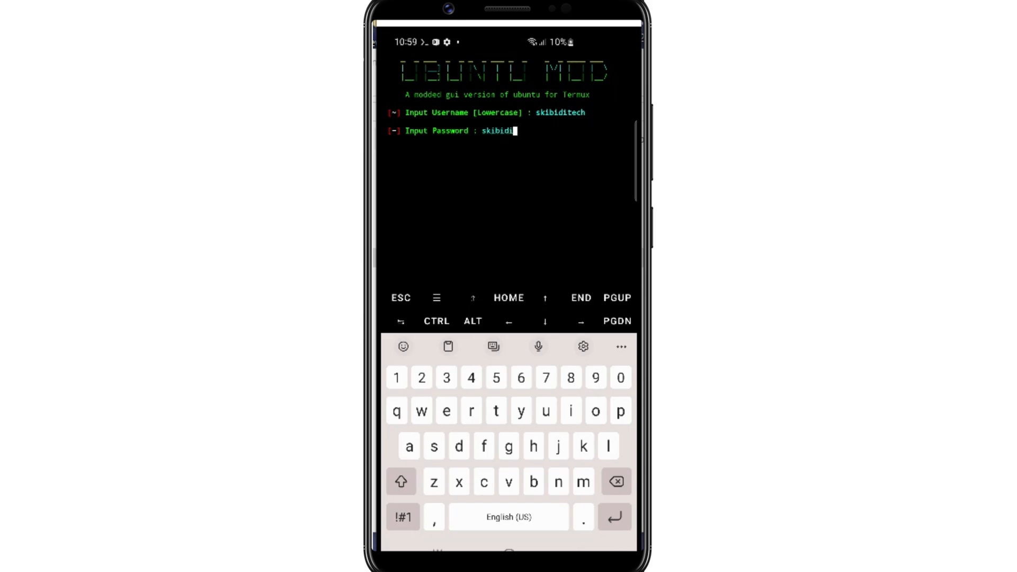
key("Enter")
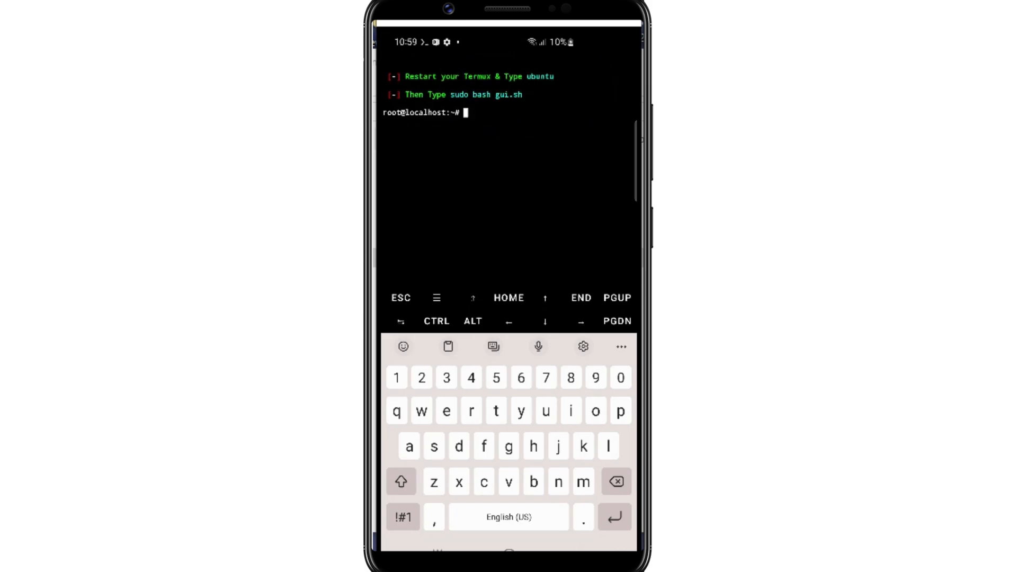
scroll("down", 3)
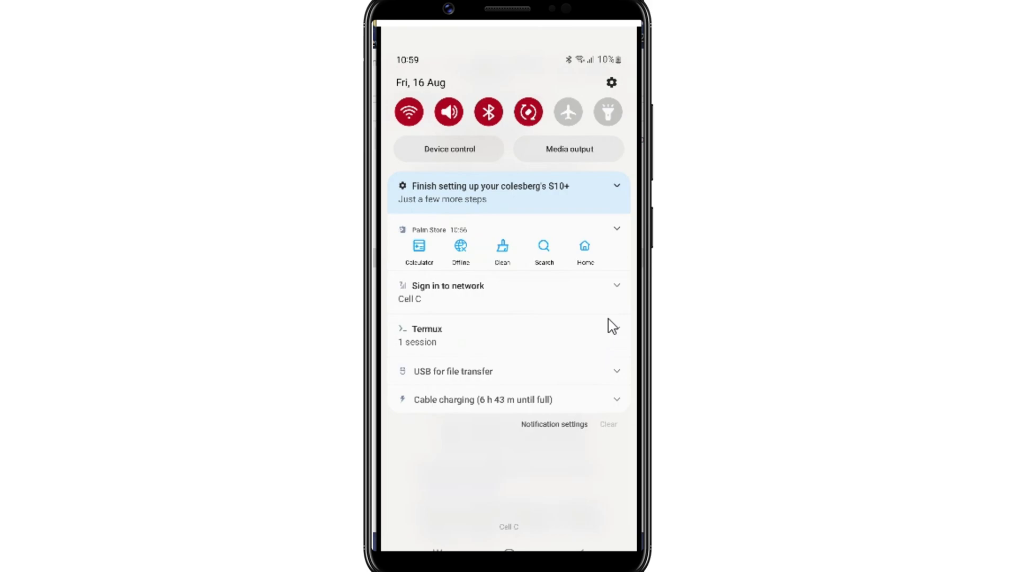
mouse_move(621, 332)
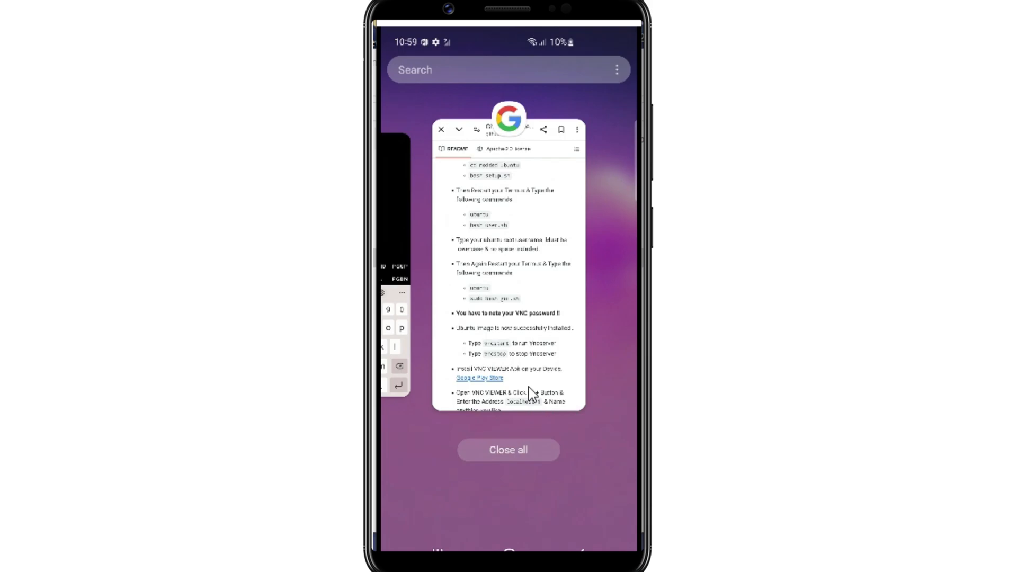
- Copy 'ubuntu' from the README and run it in Termux to log in as the new user
left_click(507, 269)
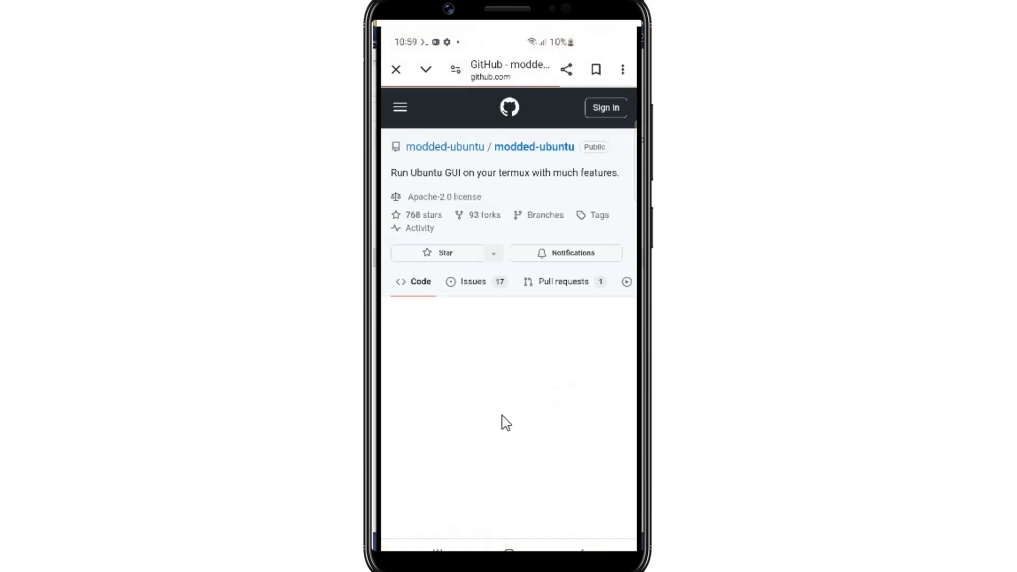
scroll("down", 3)
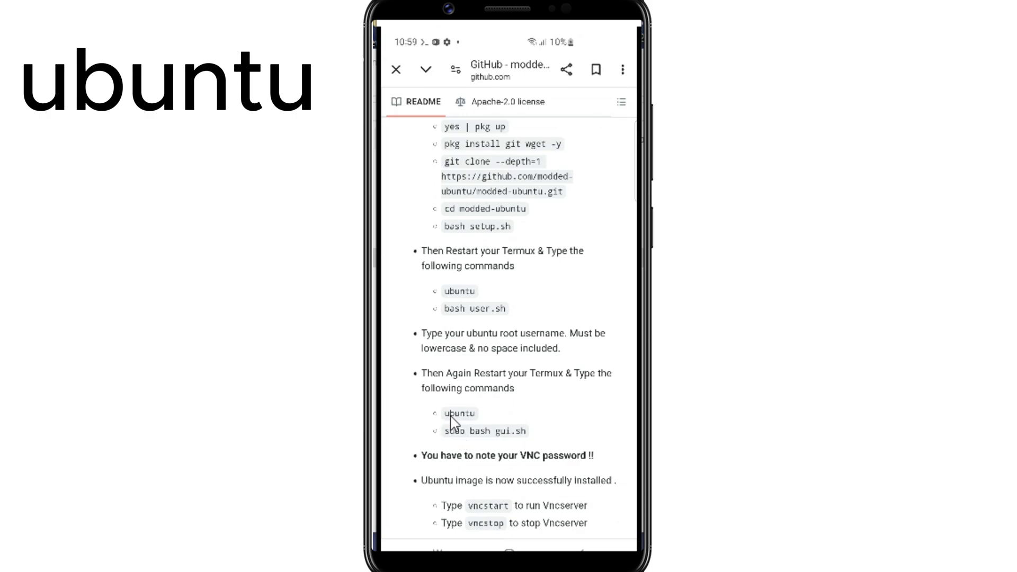
mouse_move(472, 420)
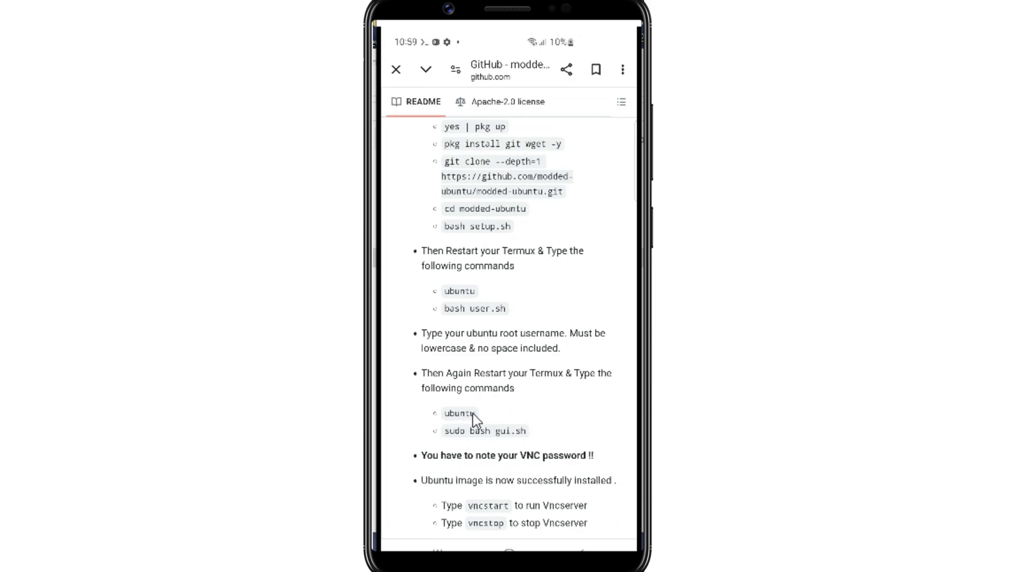
double_click(459, 413)
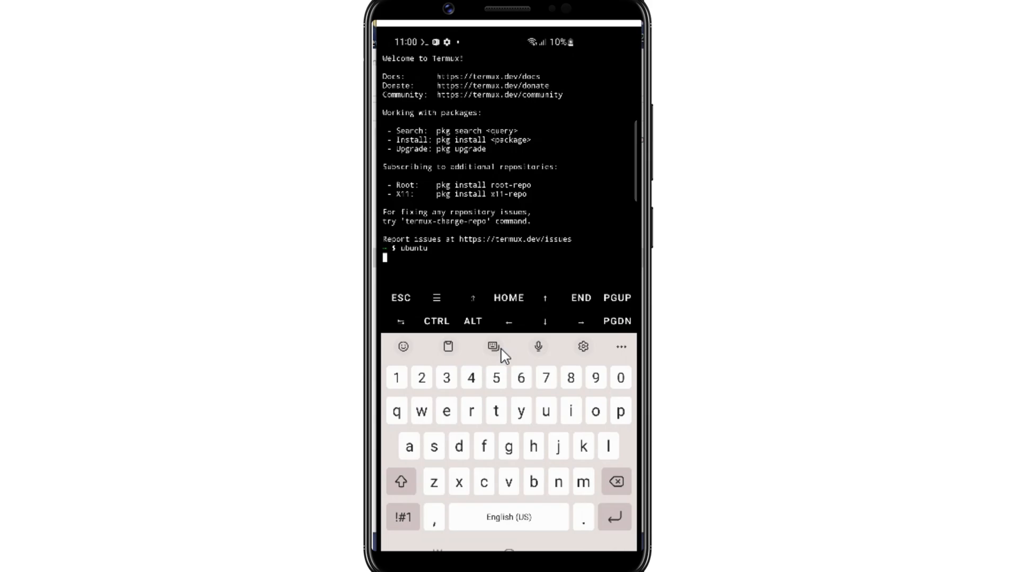
key("Enter")
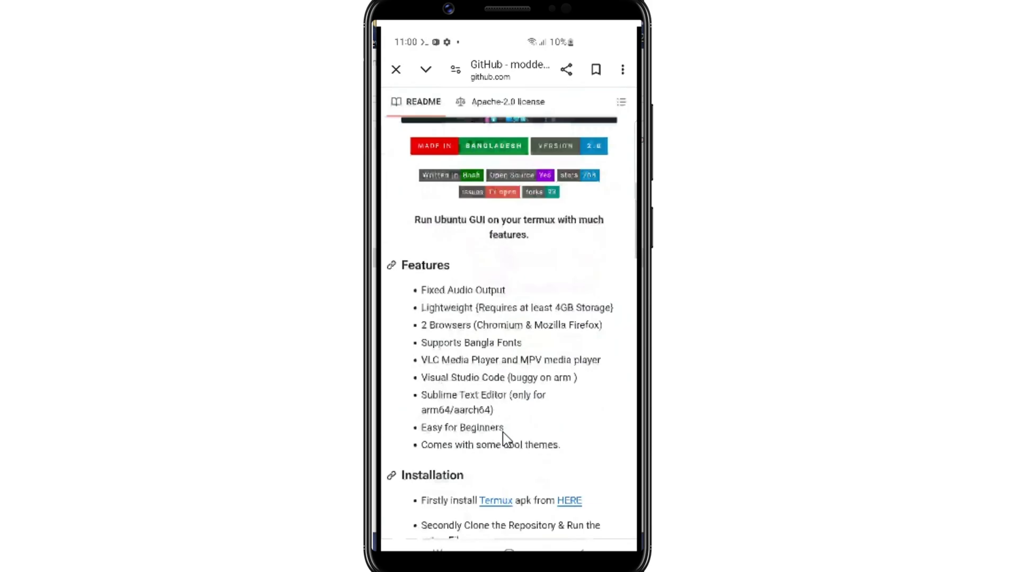
- Copy the 'sudo bash gui.sh' command from the README
scroll("down", 3)
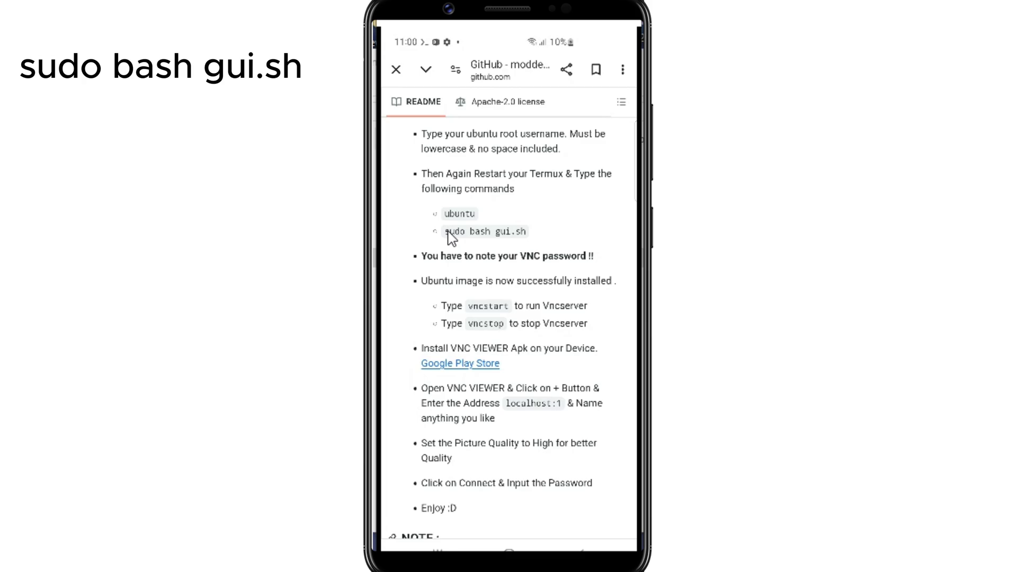
double_click(485, 231)
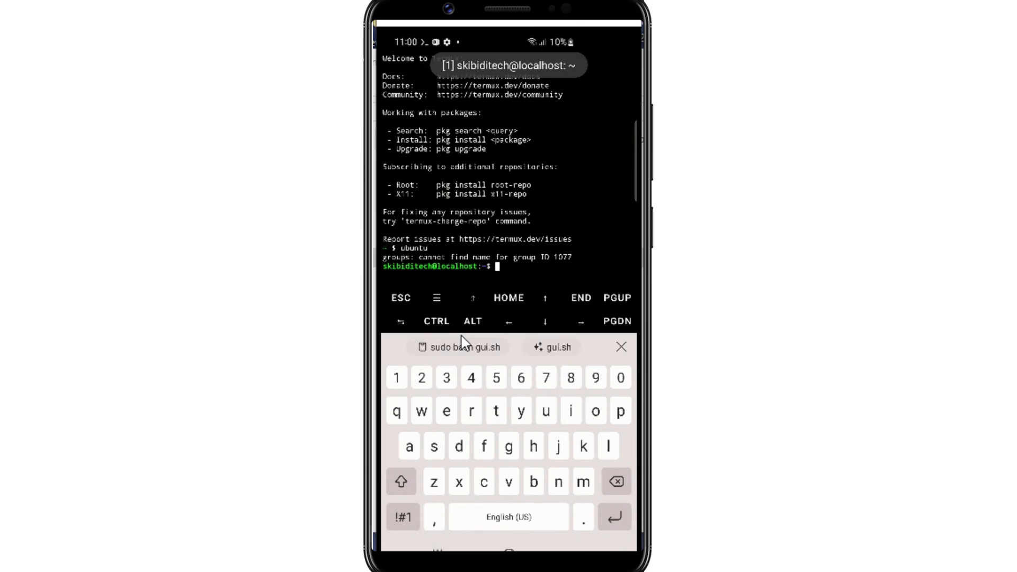
- Run 'sudo bash gui.sh' to start the Ubuntu Mod GUI installer
key("Enter")
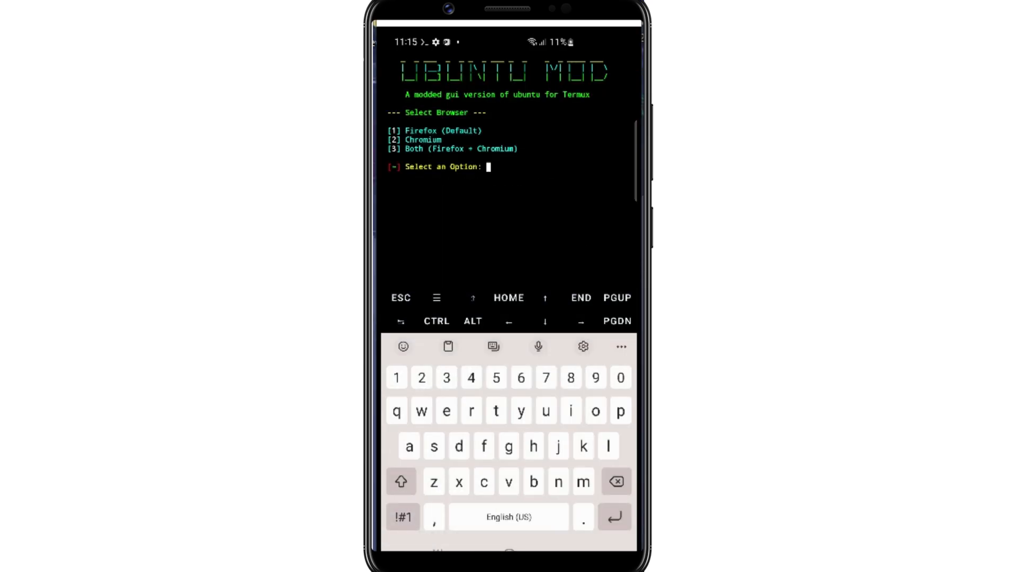
mouse_move(455, 202)
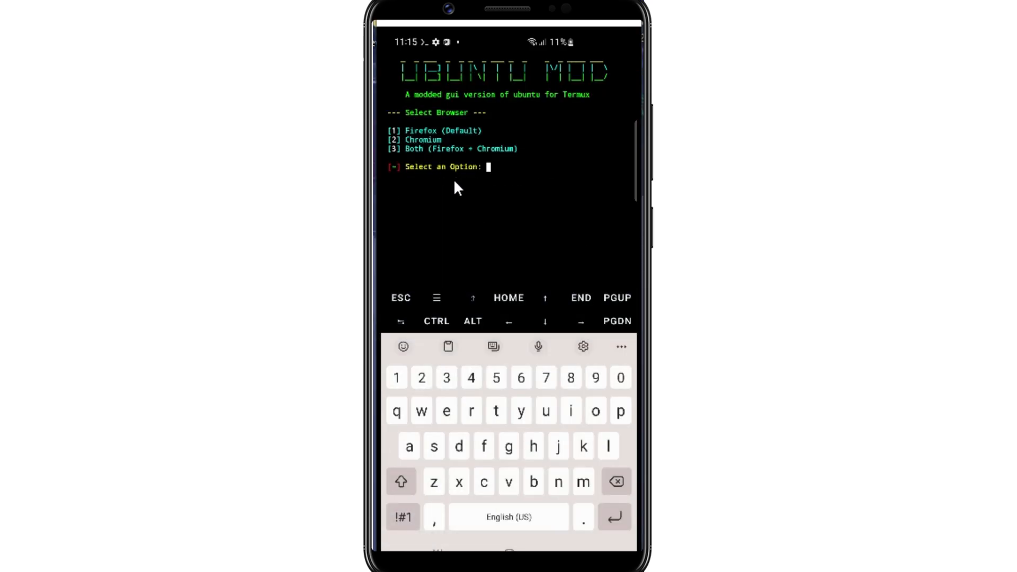
mouse_move(479, 214)
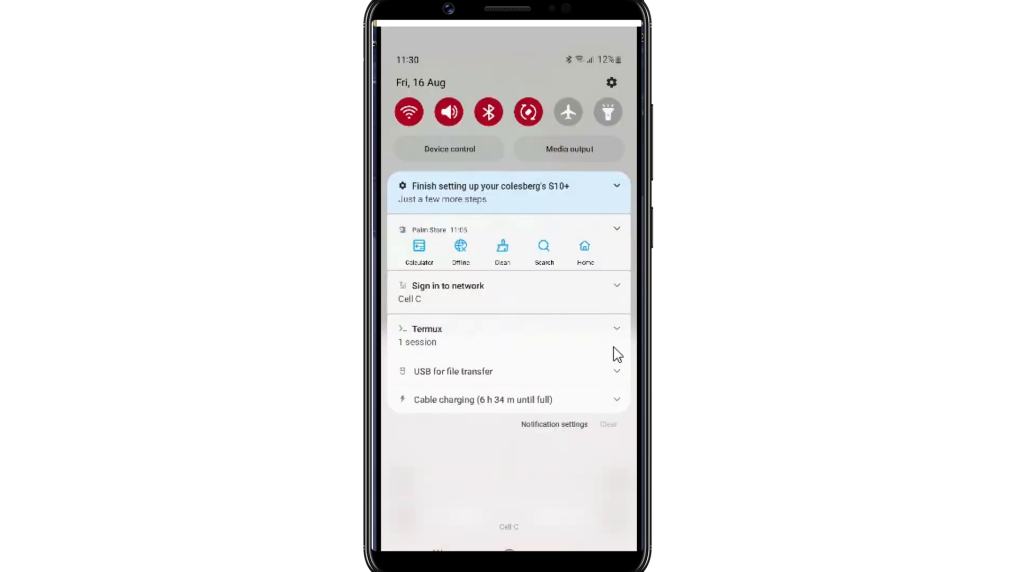
- Restart Termux, relaunch ubuntu, and scroll the README to the vncstart/vncstop steps
left_click(617, 328)
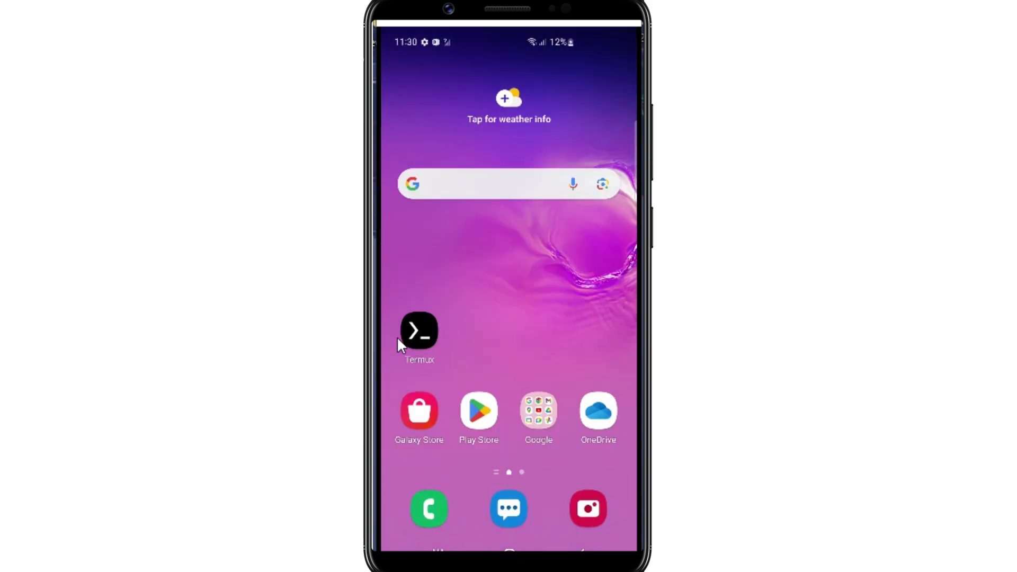
left_click(420, 330)
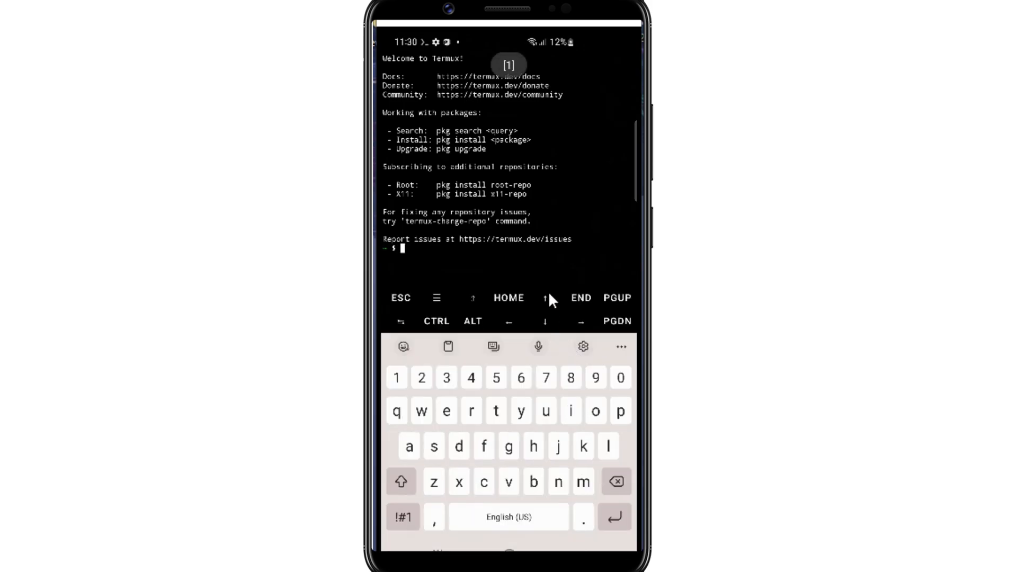
type("ubu")
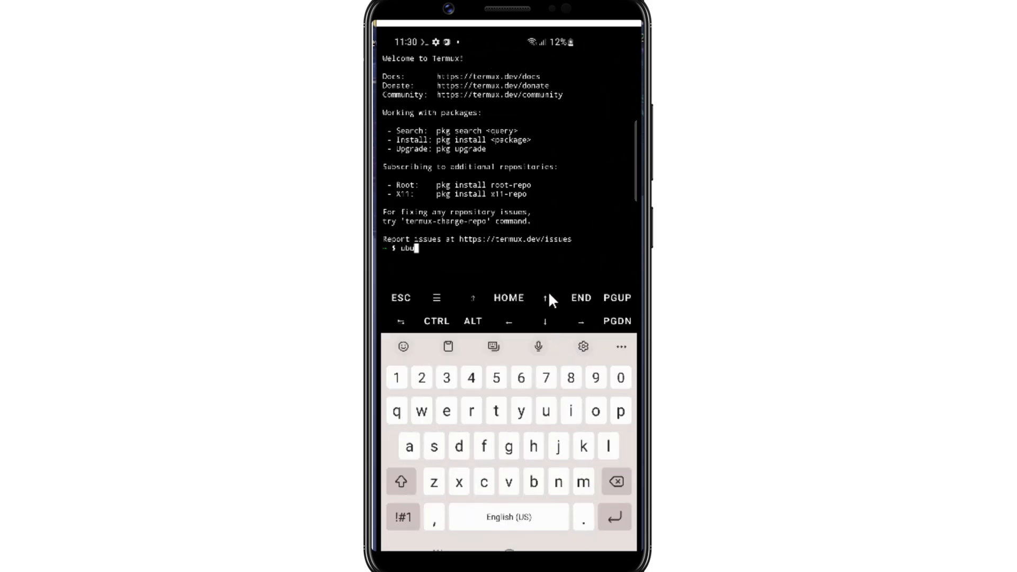
key("Enter")
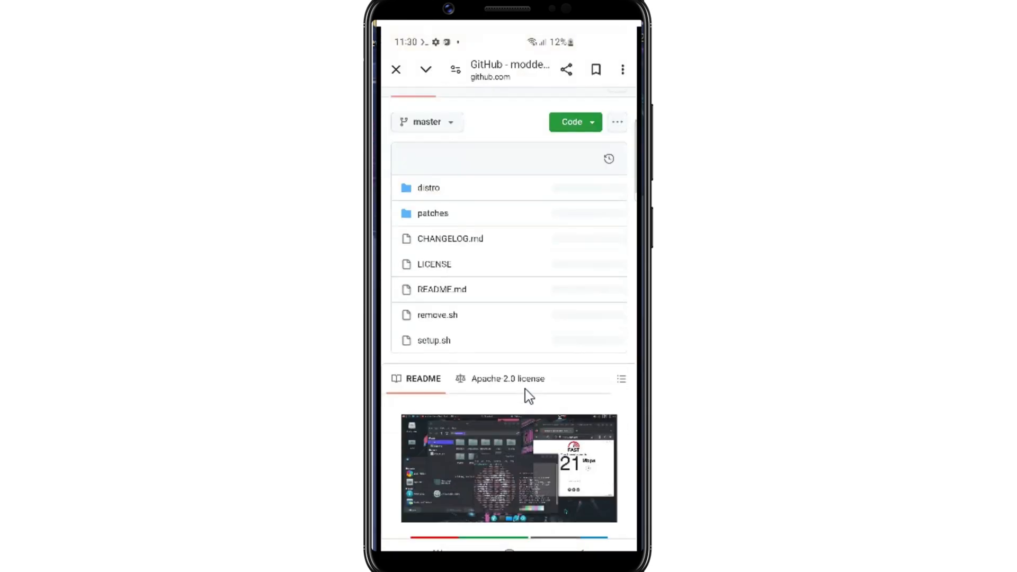
scroll("down", 3)
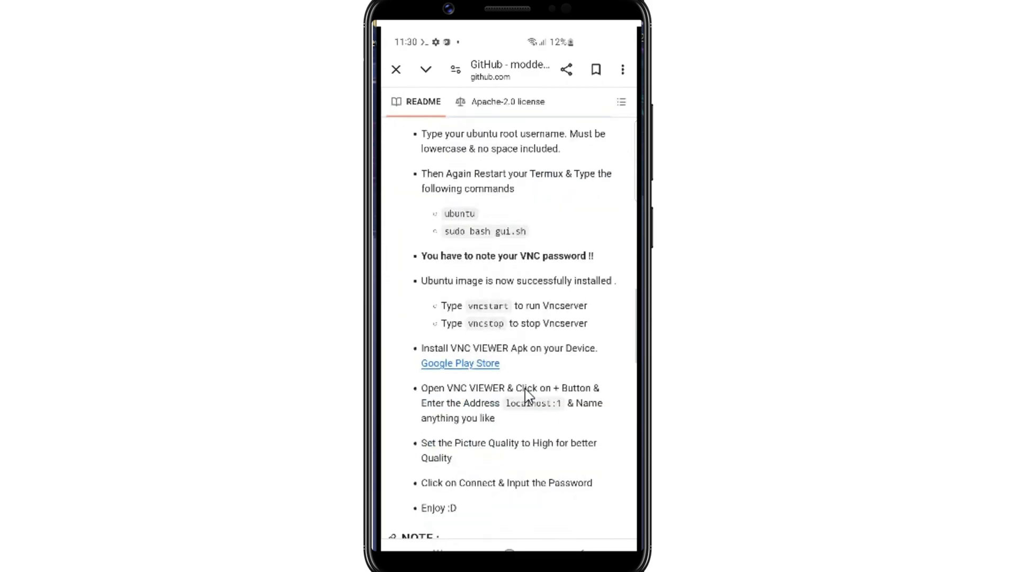
mouse_move(459, 307)
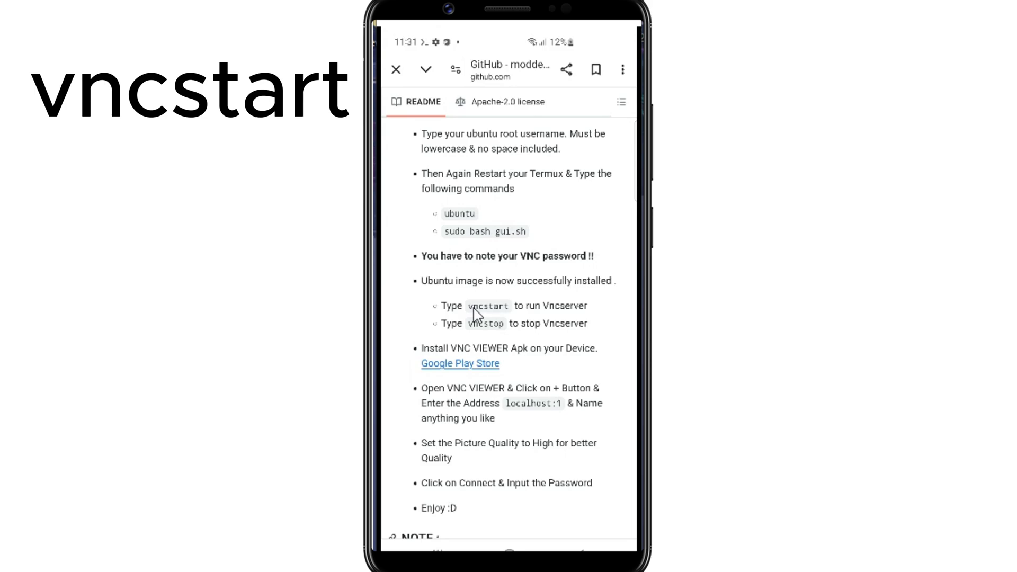
mouse_move(504, 329)
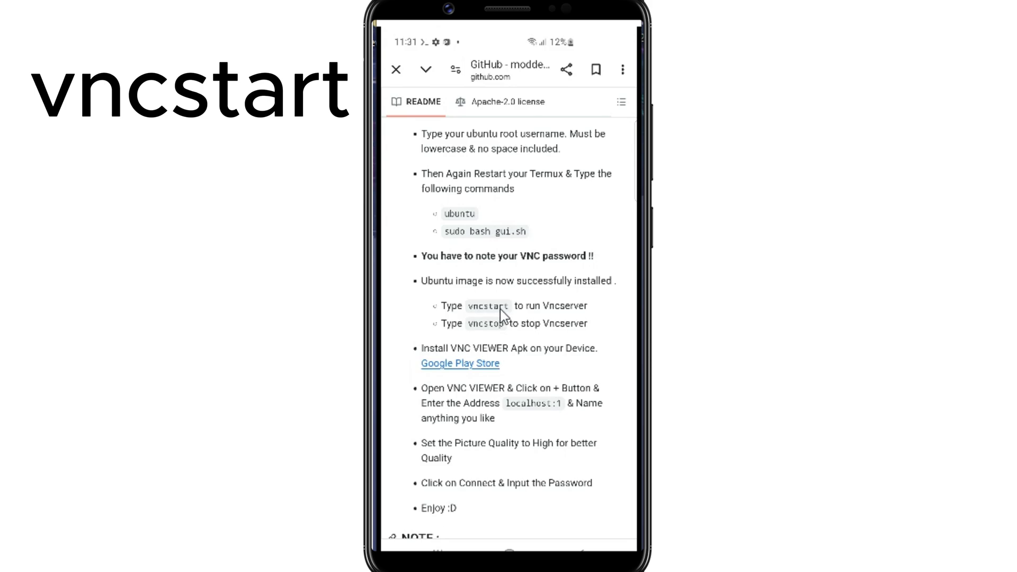
mouse_move(512, 316)
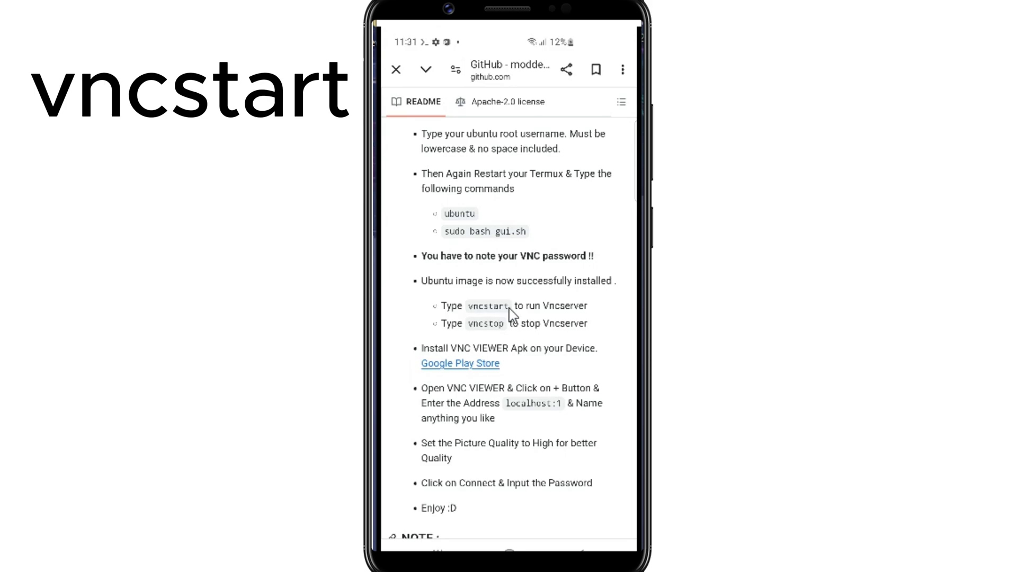
- Run vncstart in the Ubuntu session, set and verify a desktop password, and answer n to view-only
double_click(487, 305)
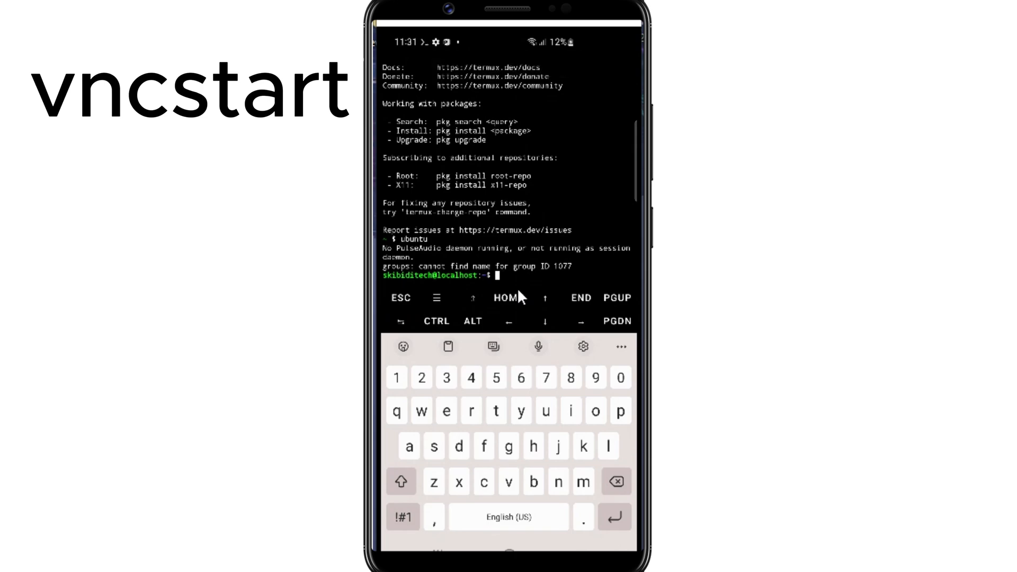
type("vncs")
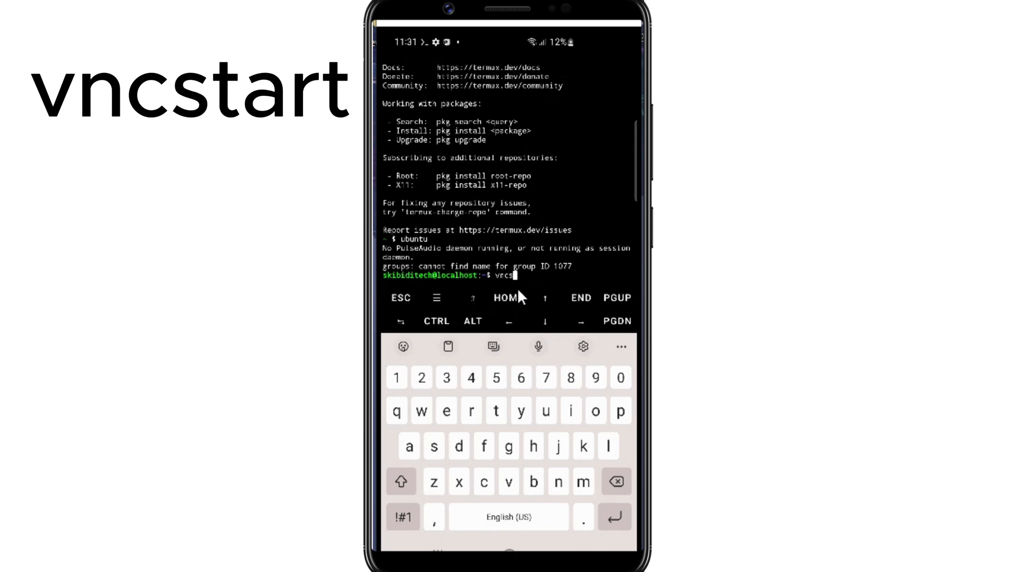
key("Enter")
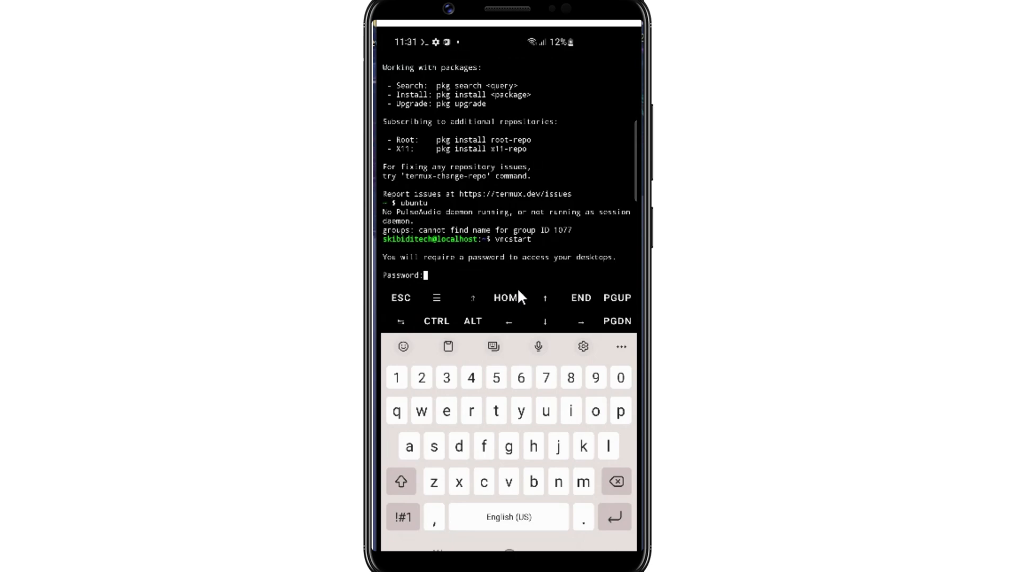
key("Enter")
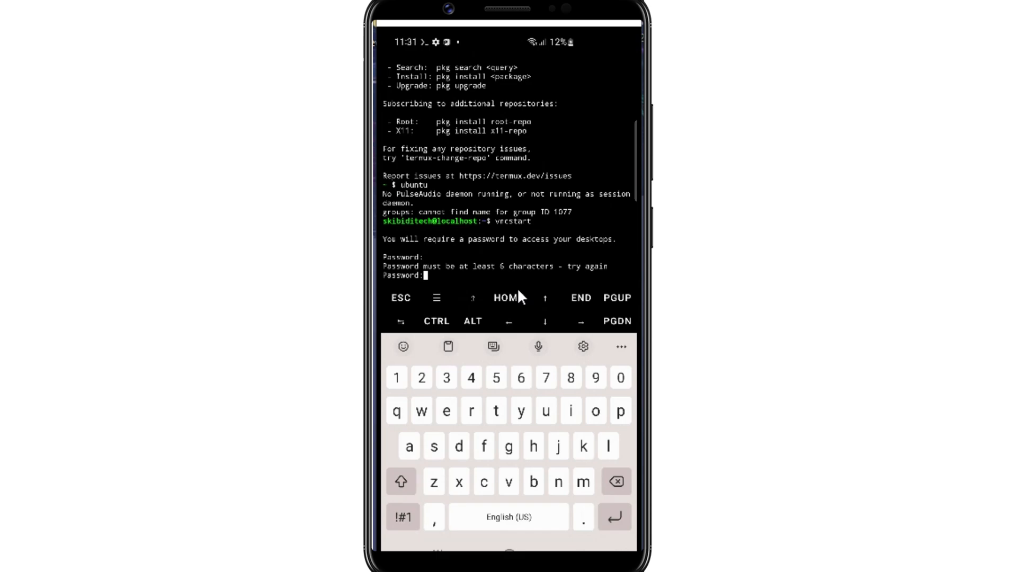
key("Enter")
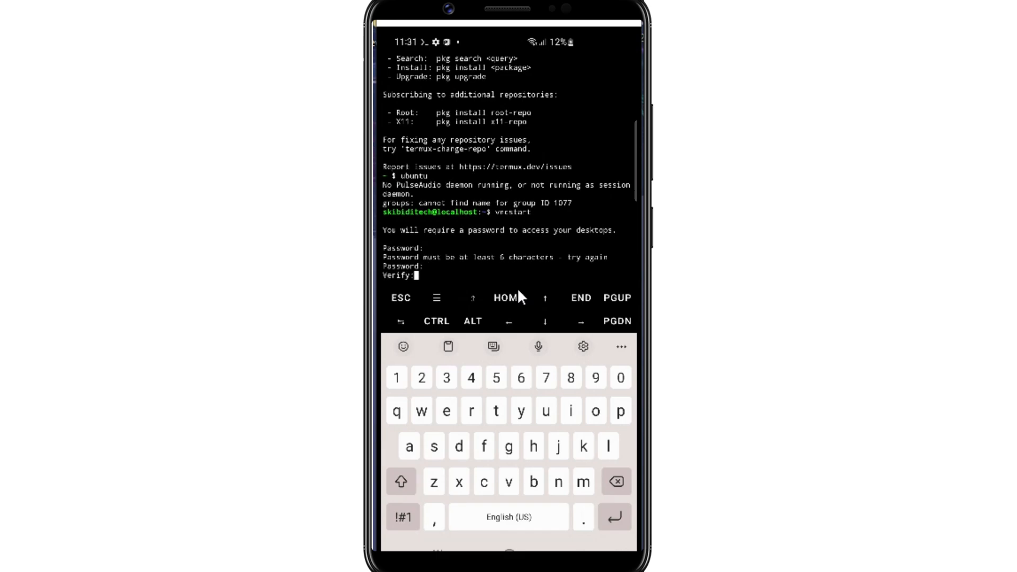
key("Enter")
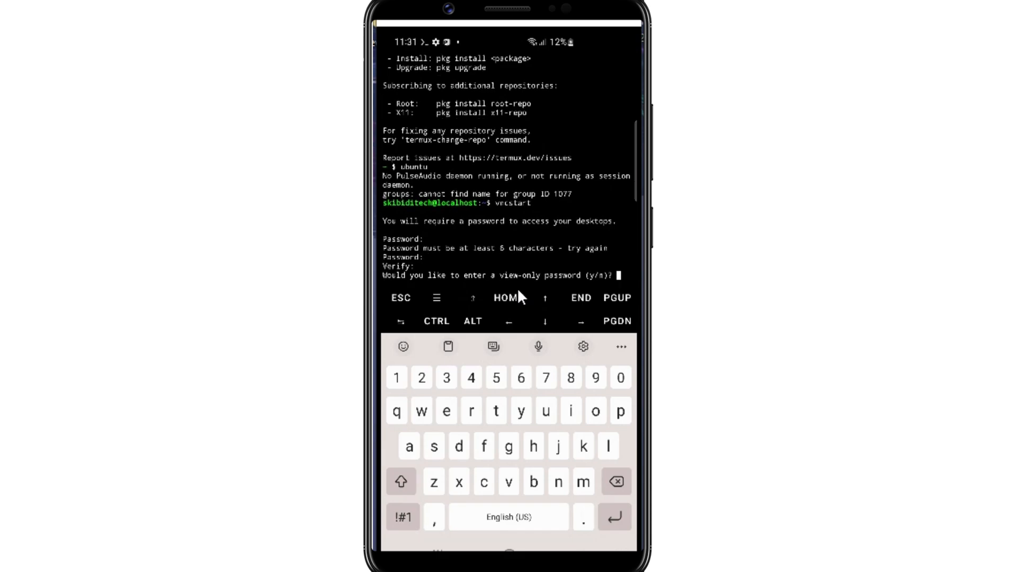
type("n")
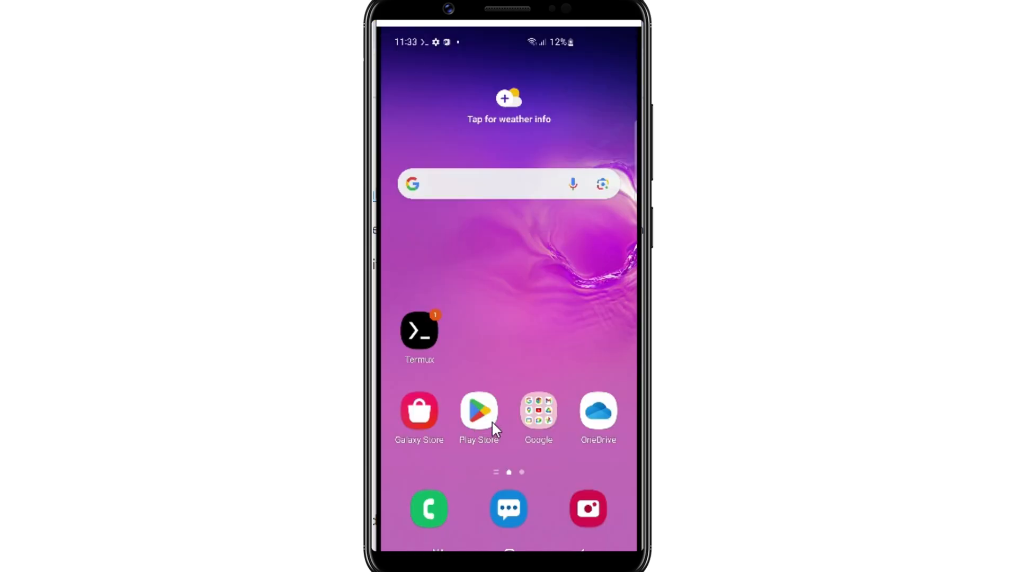
- Find RealVNC Viewer in the Play Store by searching vnc, install it and launch it
left_click(479, 412)
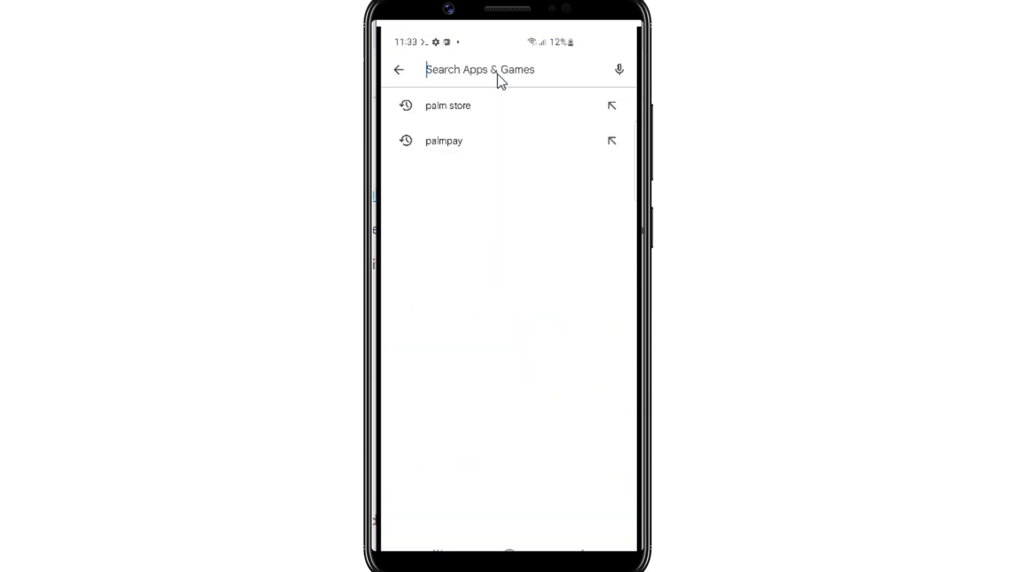
type("vnc vi")
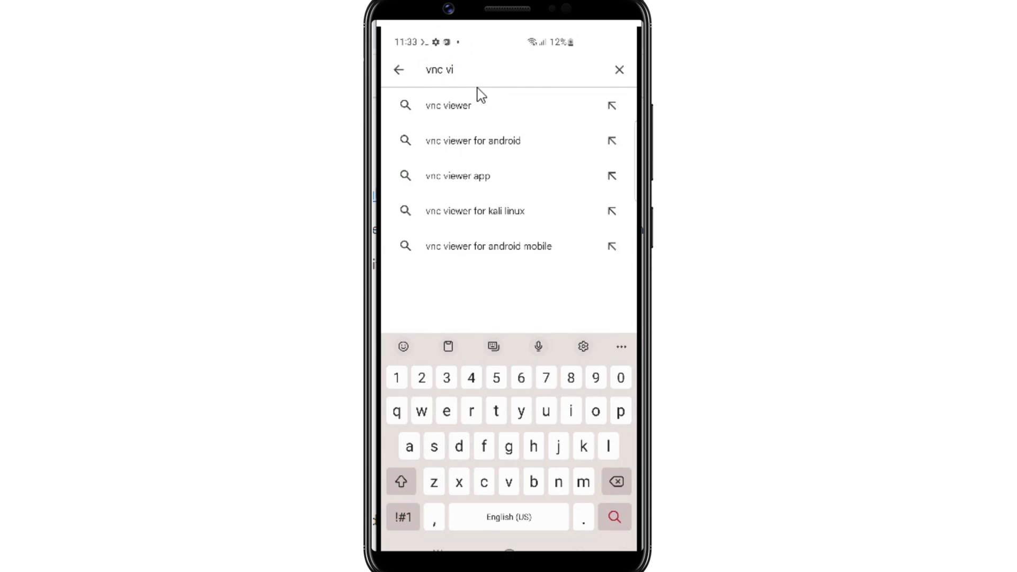
left_click(447, 105)
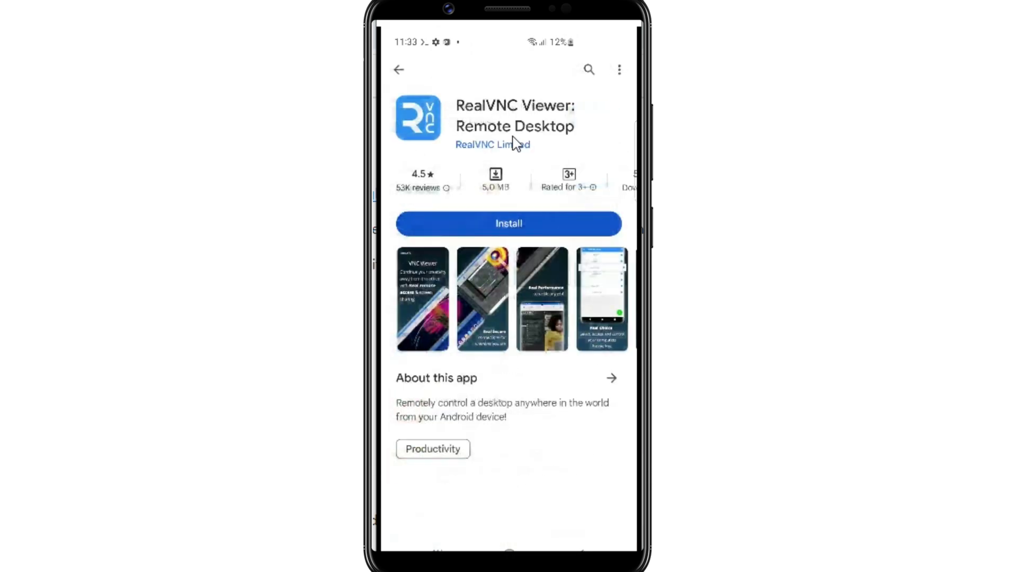
left_click(509, 224)
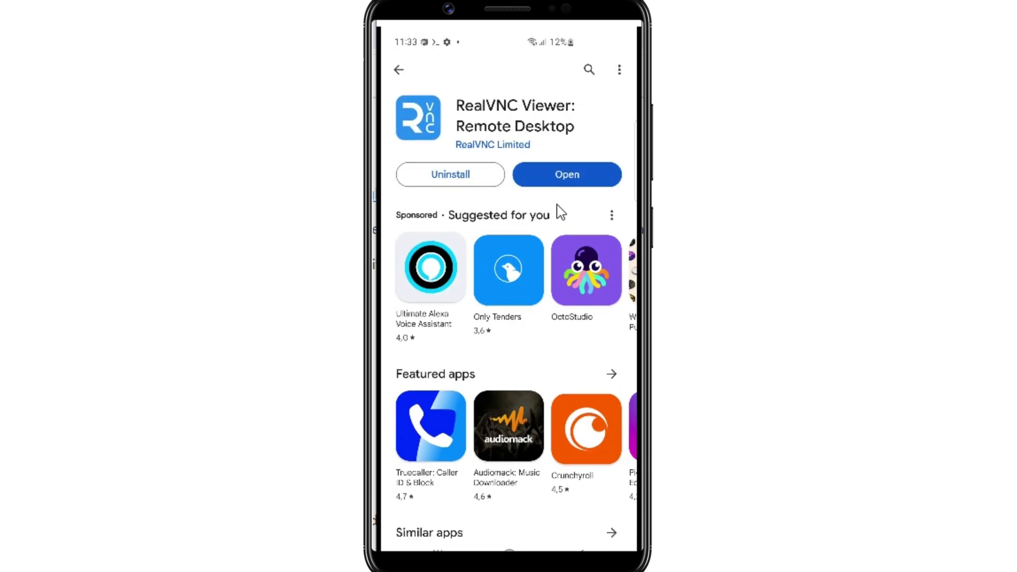
left_click(567, 174)
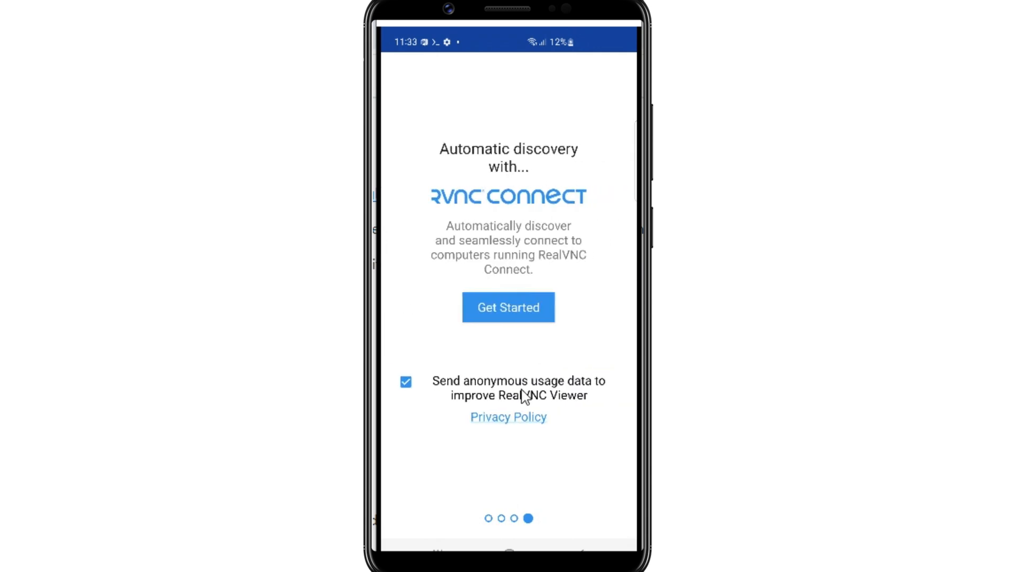
- Finish the welcome tour and start a new connection with address localhost:5901
left_click(509, 307)
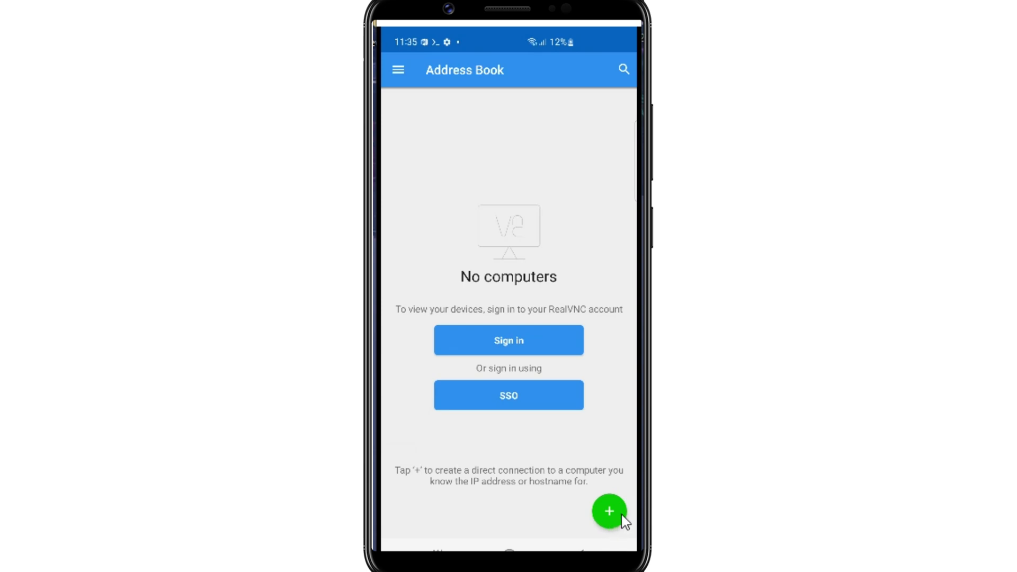
left_click(609, 512)
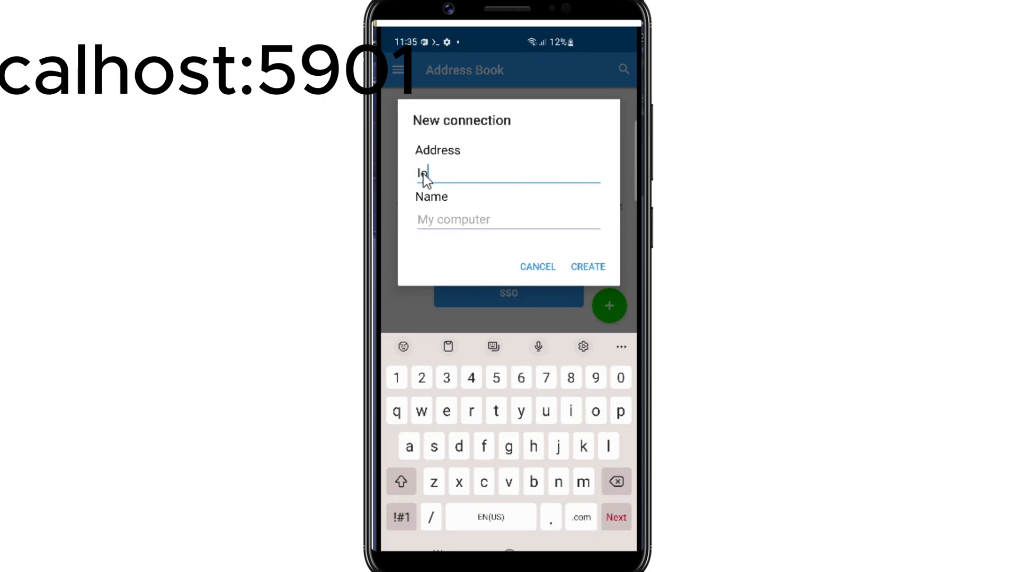
type("ocalhost:")
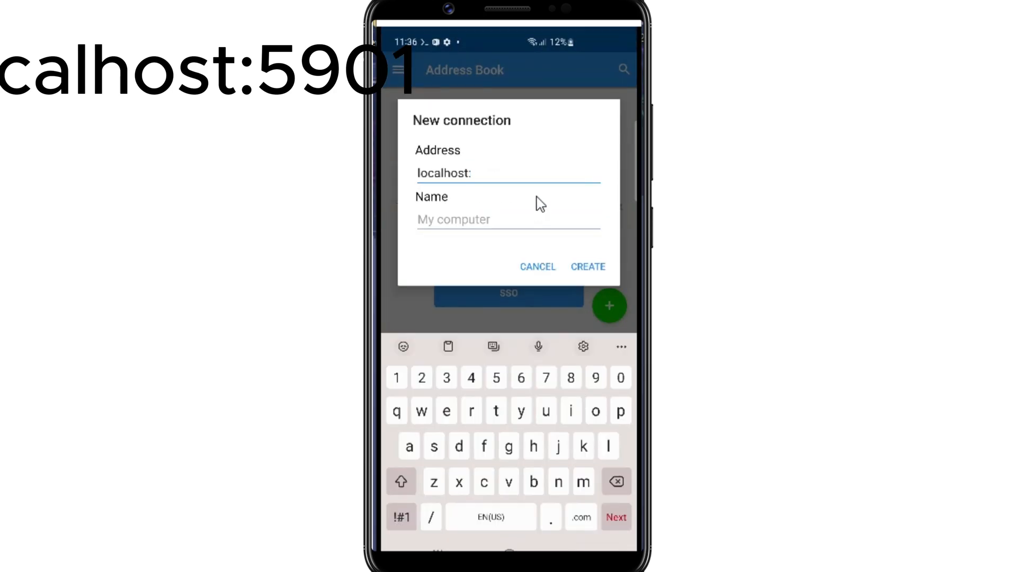
type("5901")
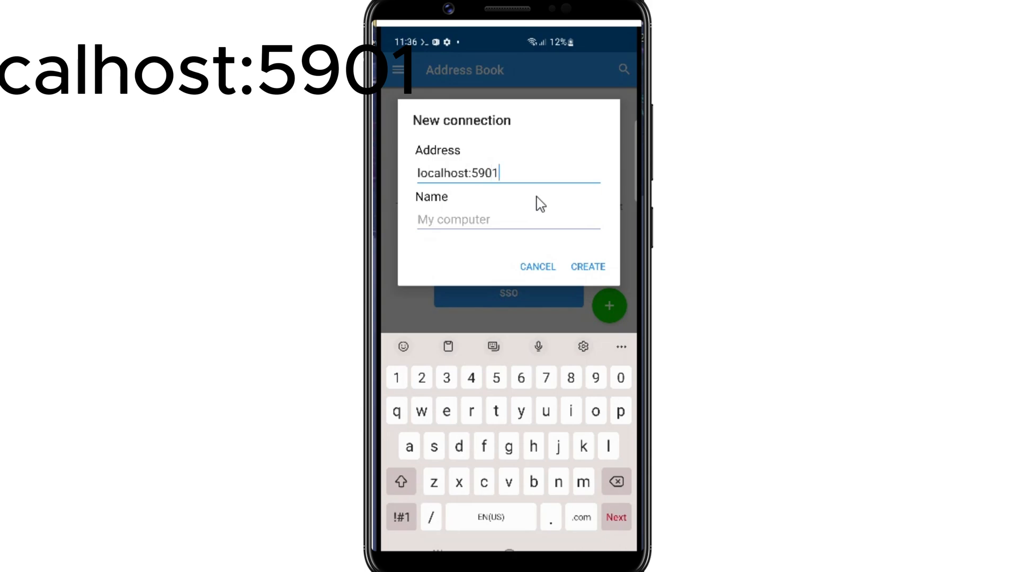
- Name the connection skibiditech and create it
left_click(508, 219)
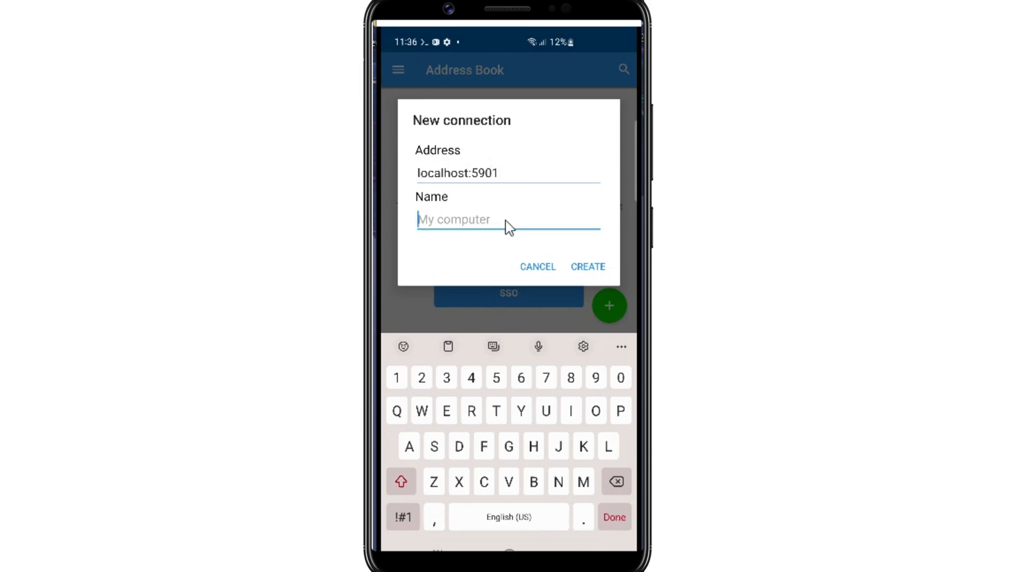
type("ski")
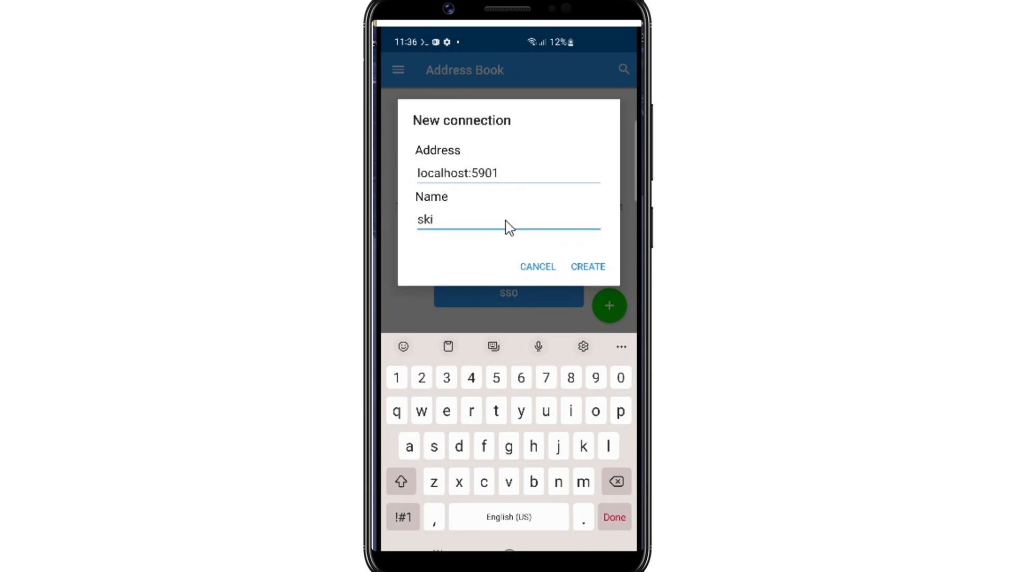
type("bidite")
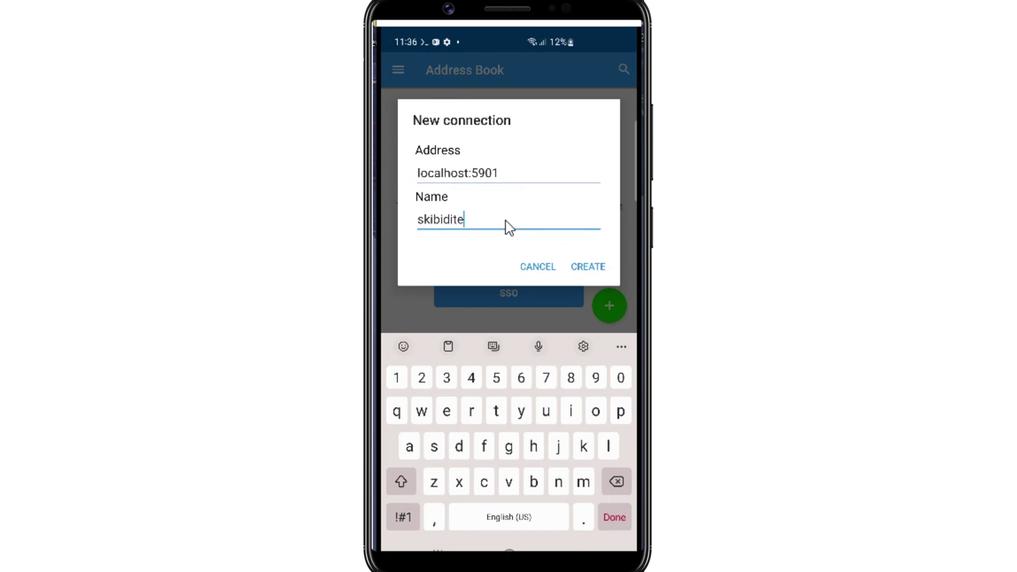
left_click(588, 267)
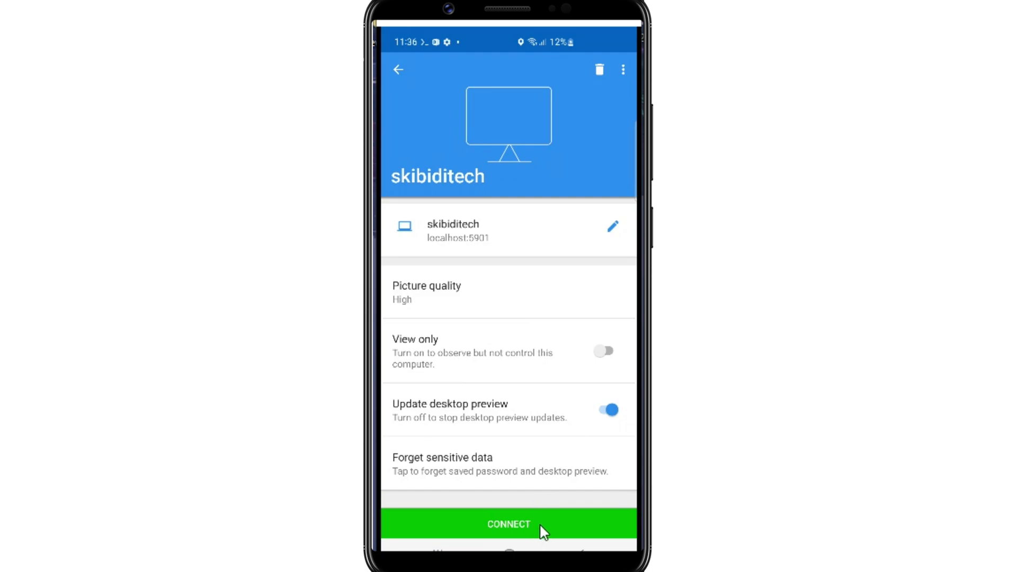
- Connect to localhost:5901, accept the unencrypted warning, and enter the VNC password
left_click(509, 525)
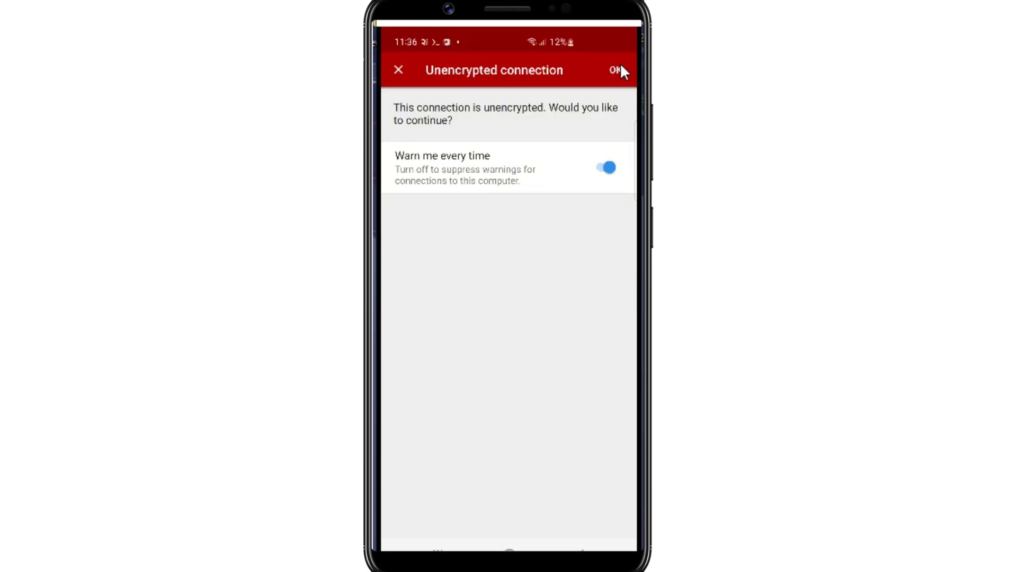
left_click(615, 70)
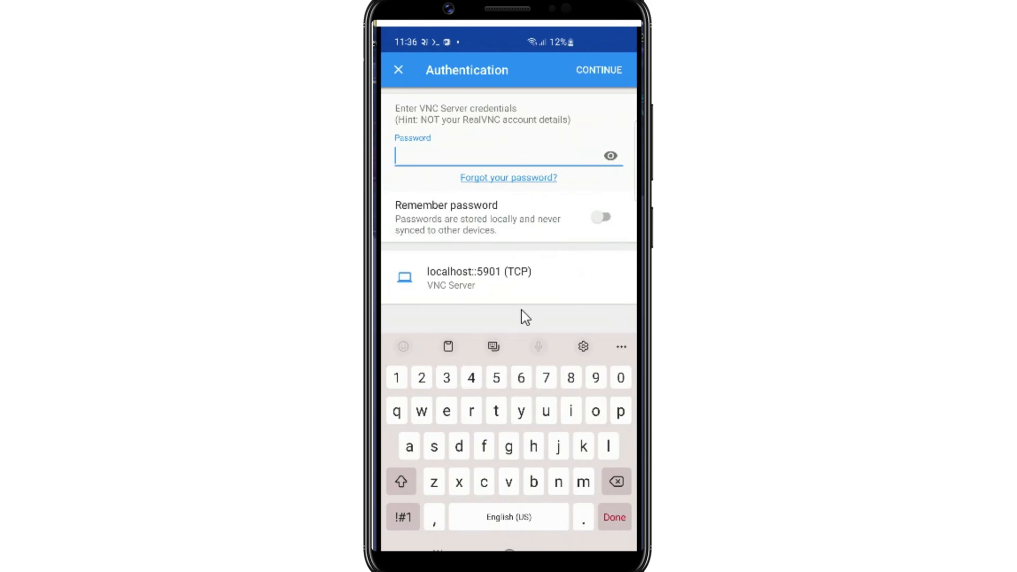
type("2")
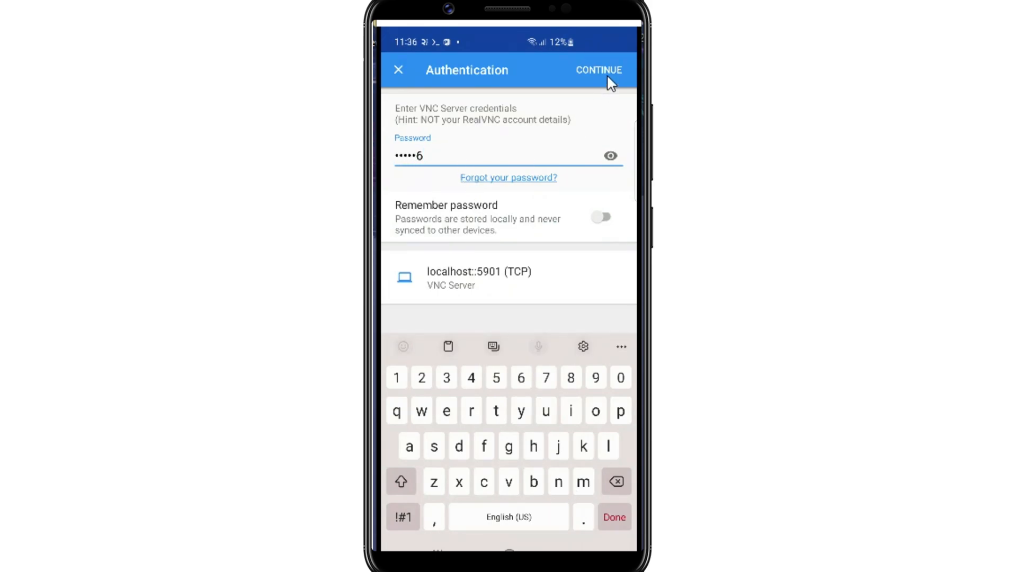
left_click(598, 70)
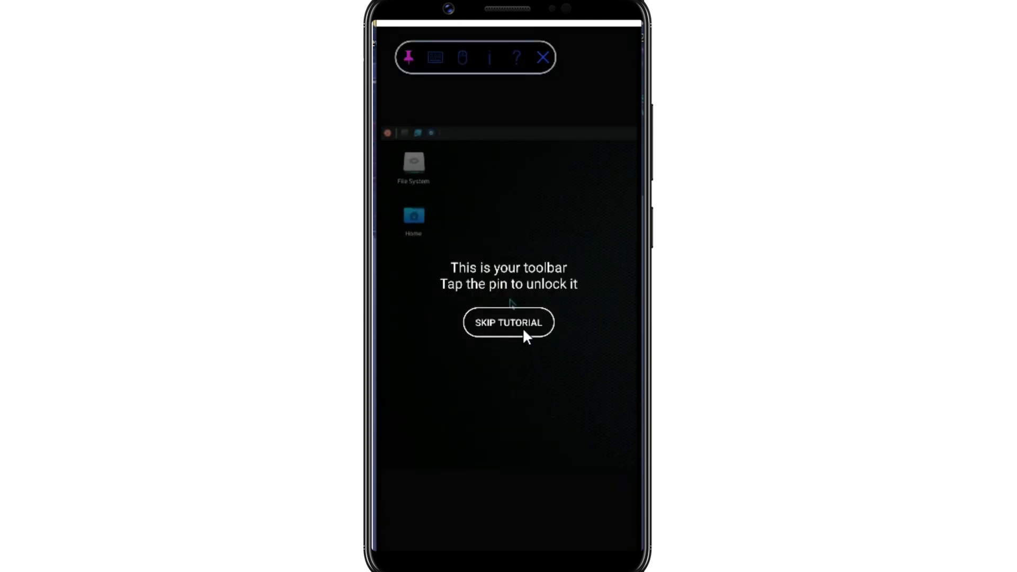
- Dismiss the toolbar tutorial and open the Pictures folder in the remote file manager
left_click(509, 323)
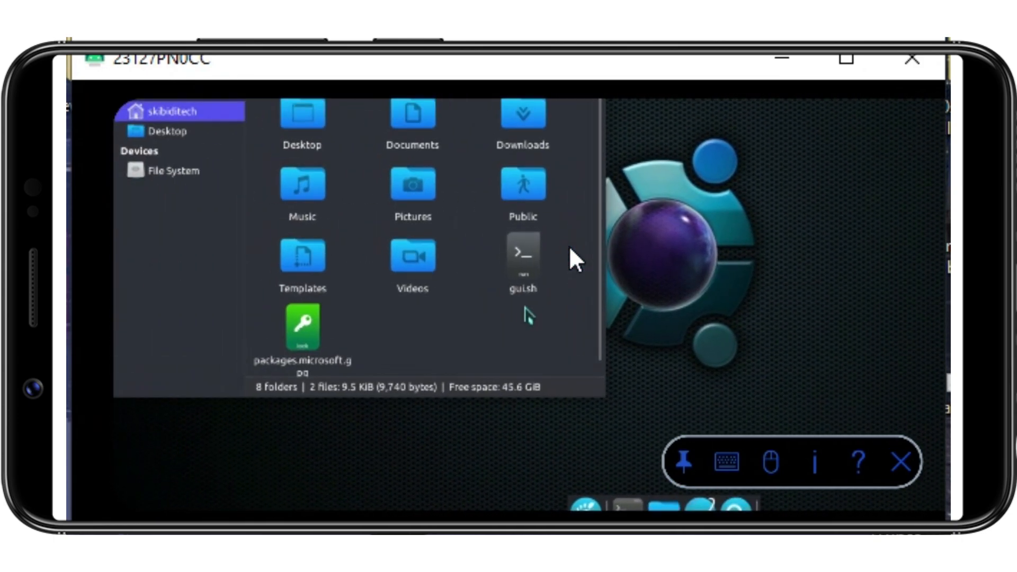
double_click(414, 184)
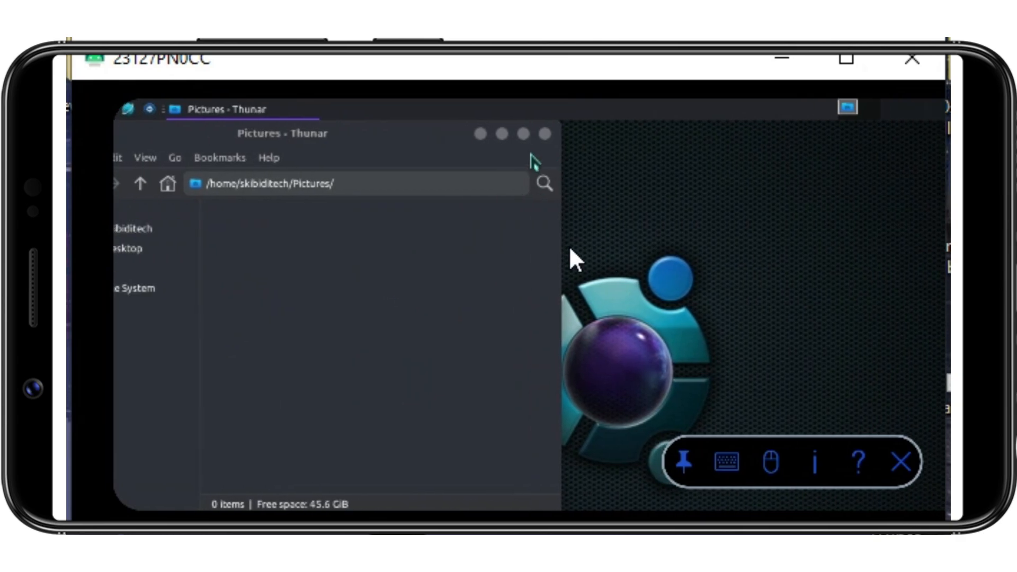